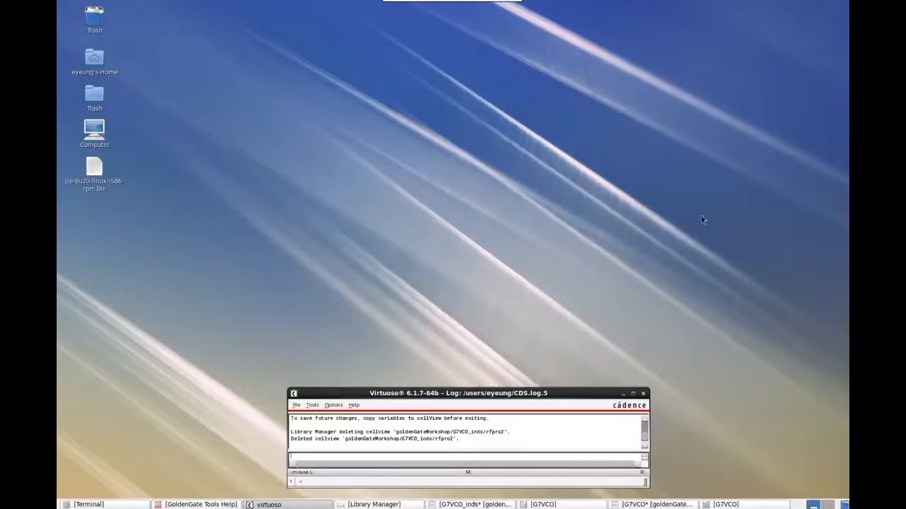
mouse_move(566, 360)
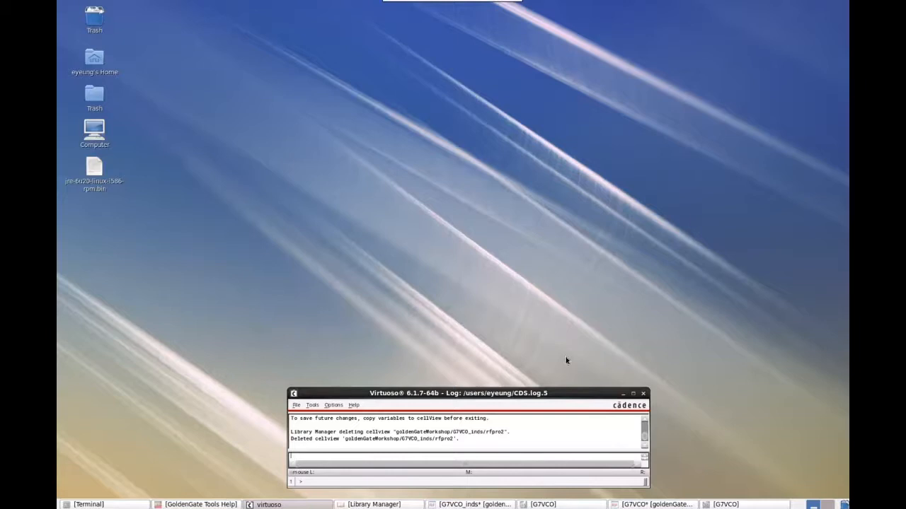
mouse_move(569, 395)
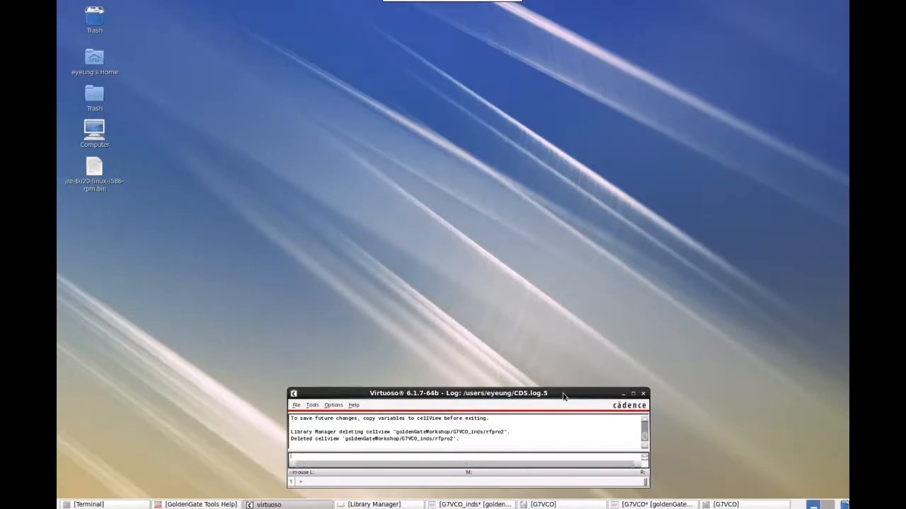
mouse_move(574, 405)
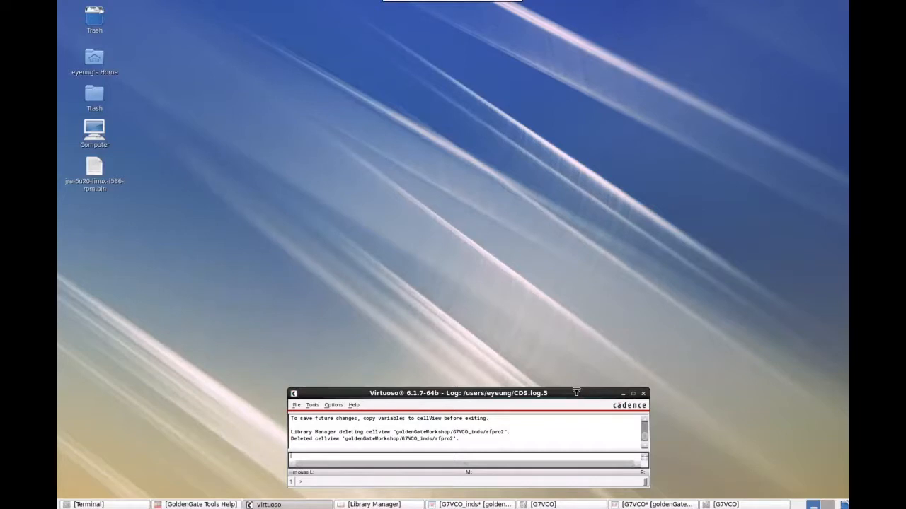
mouse_move(401, 378)
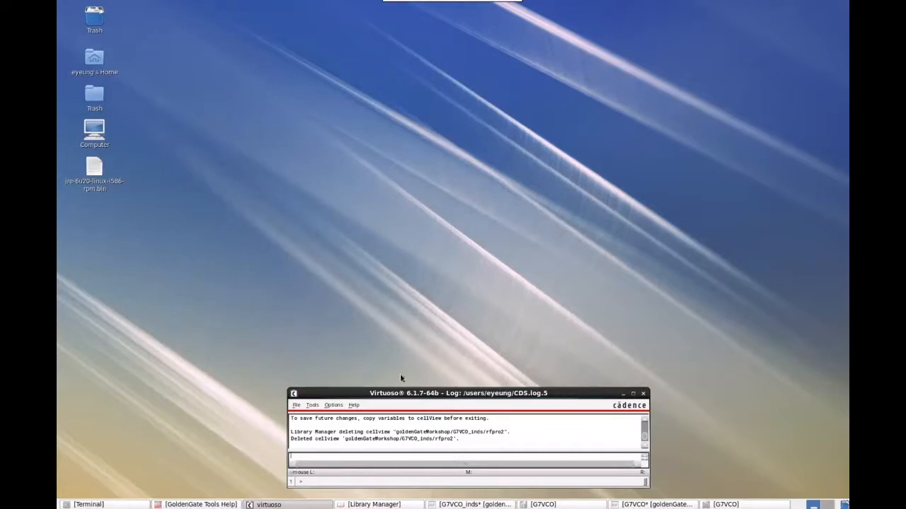
mouse_move(505, 474)
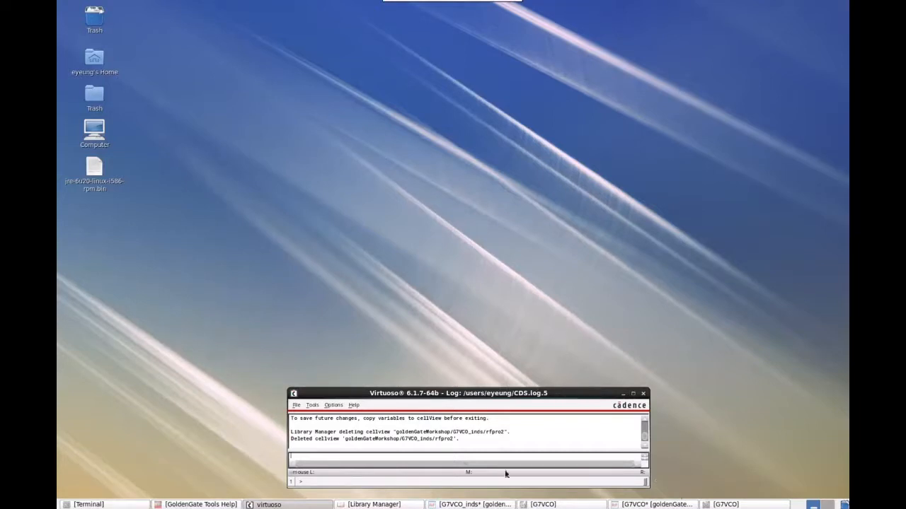
Bring the Library Manager to the front to browse to goldenGateWorkshop's G7VCO_inds cell
click(370, 504)
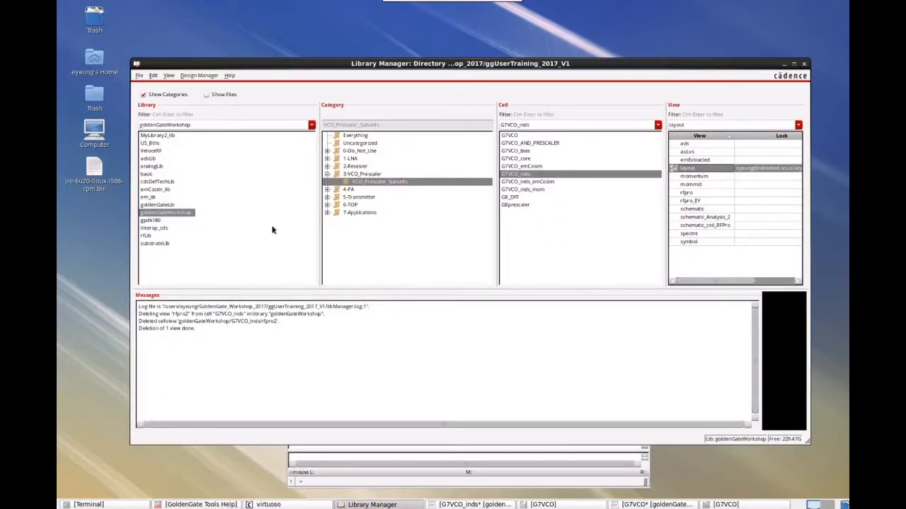
mouse_move(379, 198)
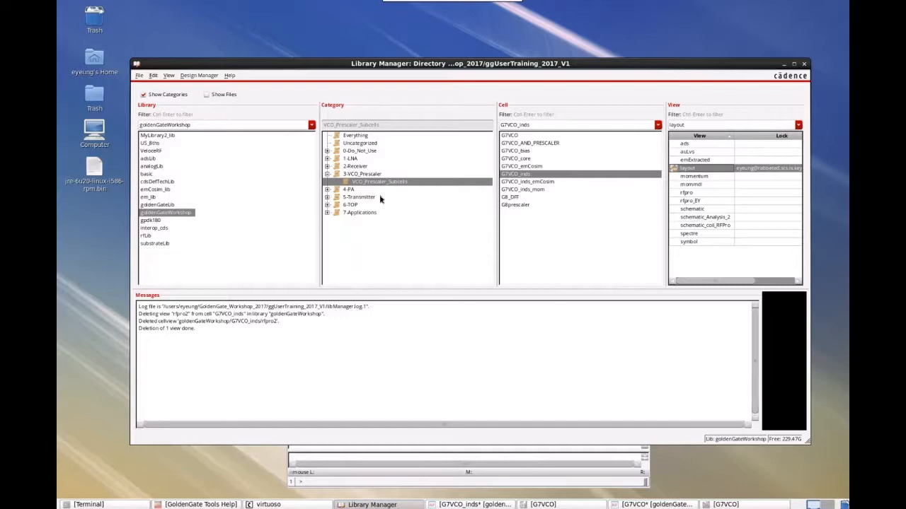
mouse_move(450, 210)
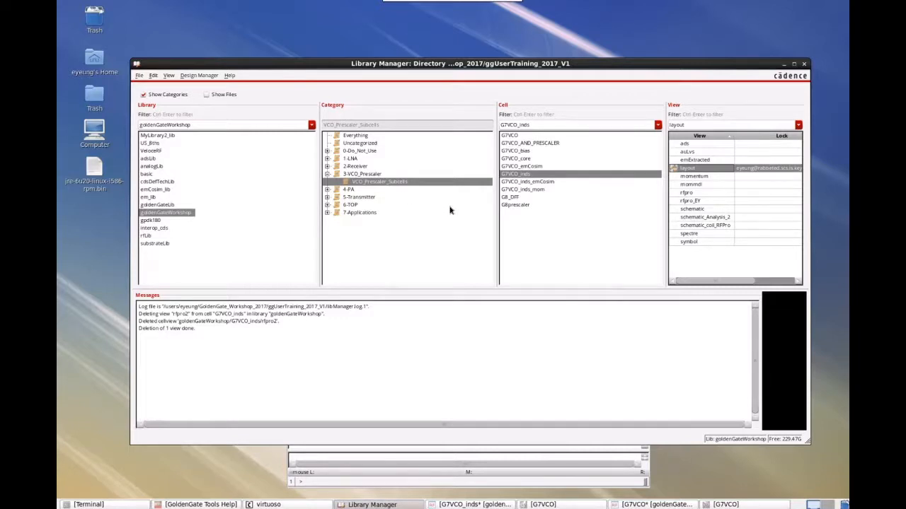
mouse_move(453, 212)
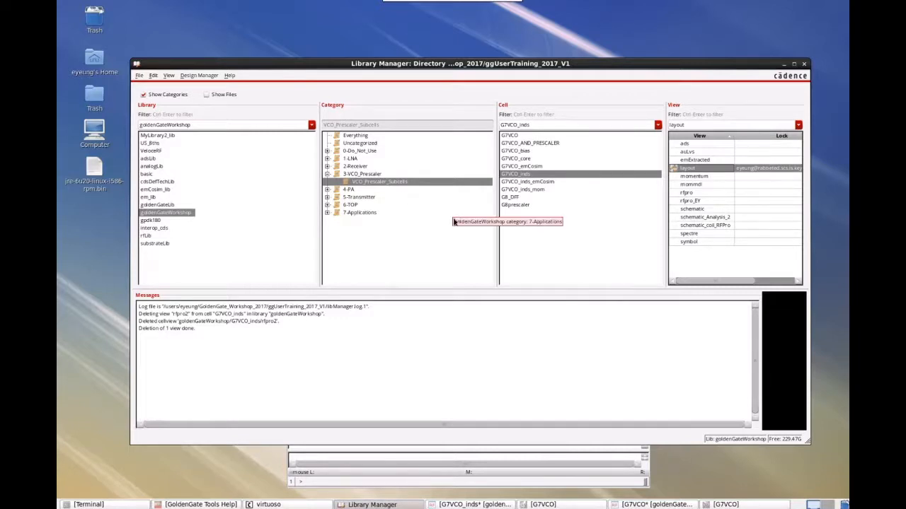
mouse_move(255, 224)
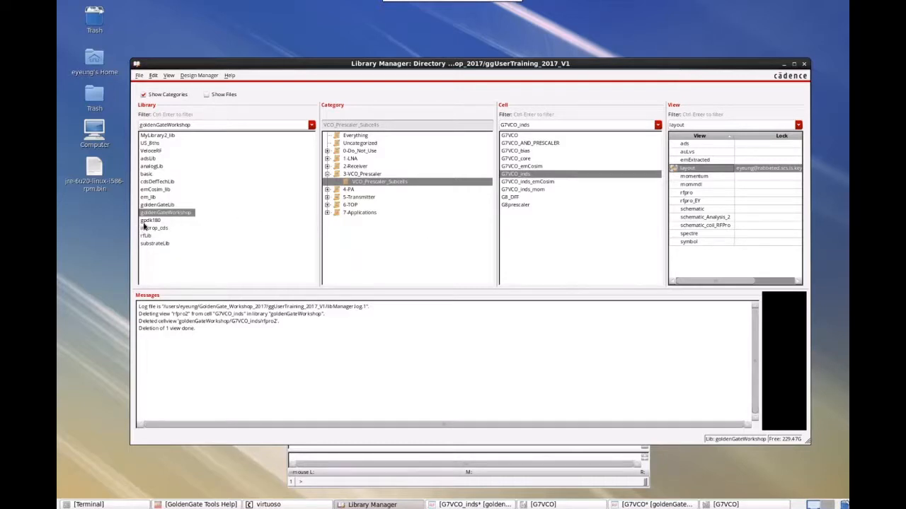
mouse_move(145, 228)
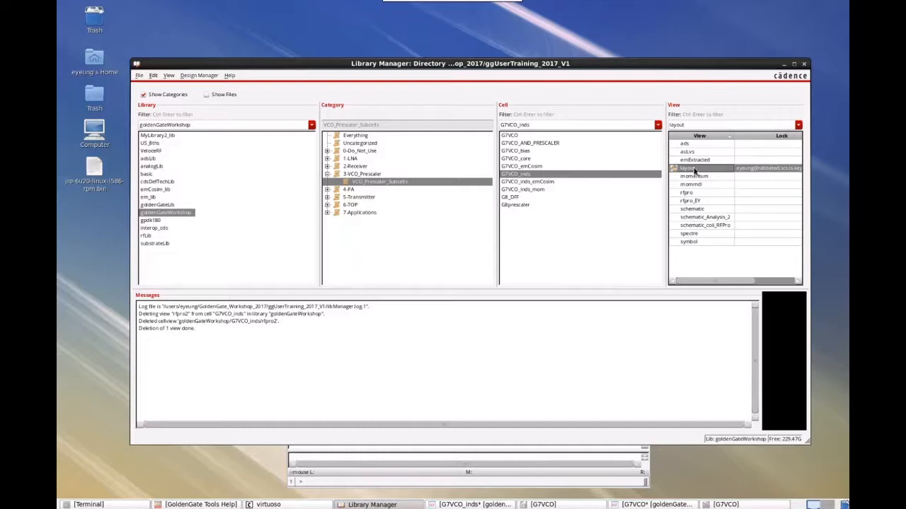
mouse_move(691, 172)
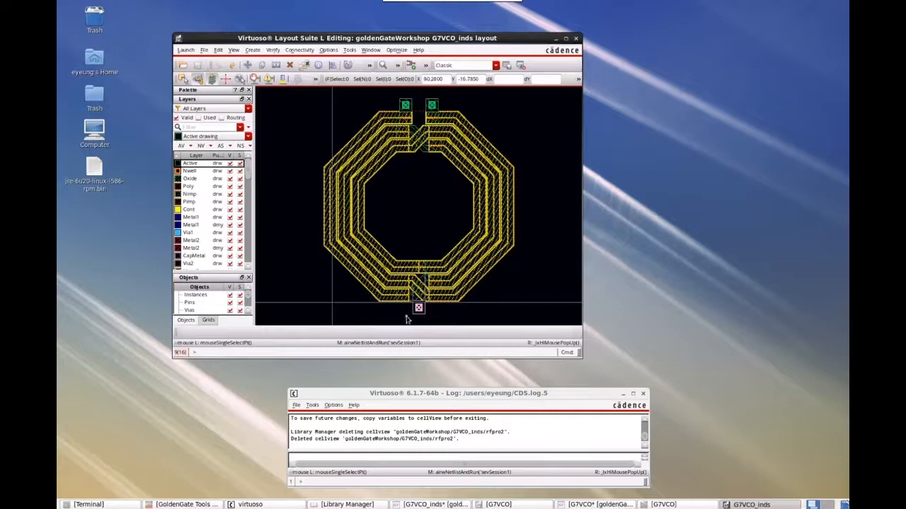
mouse_move(413, 322)
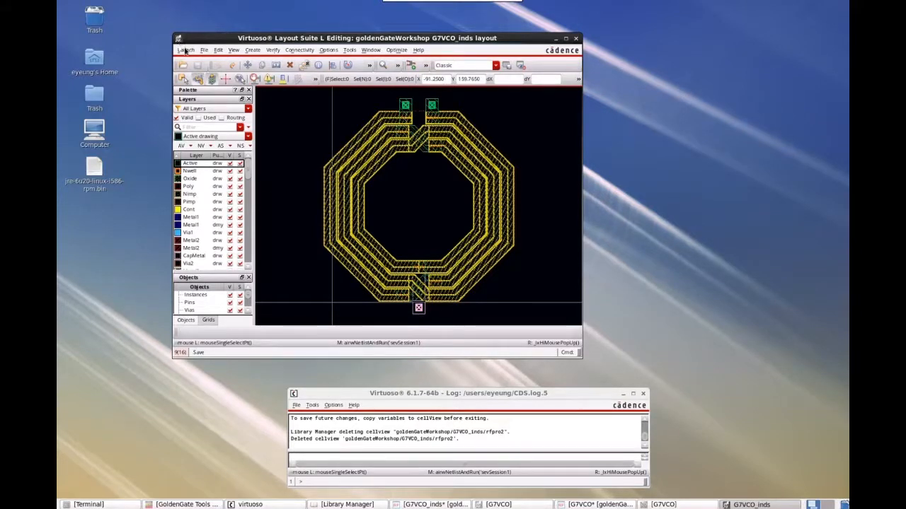
Load the RFPro plugin into the G7VCO_inds layout editor via Launch > Plugins
click(187, 50)
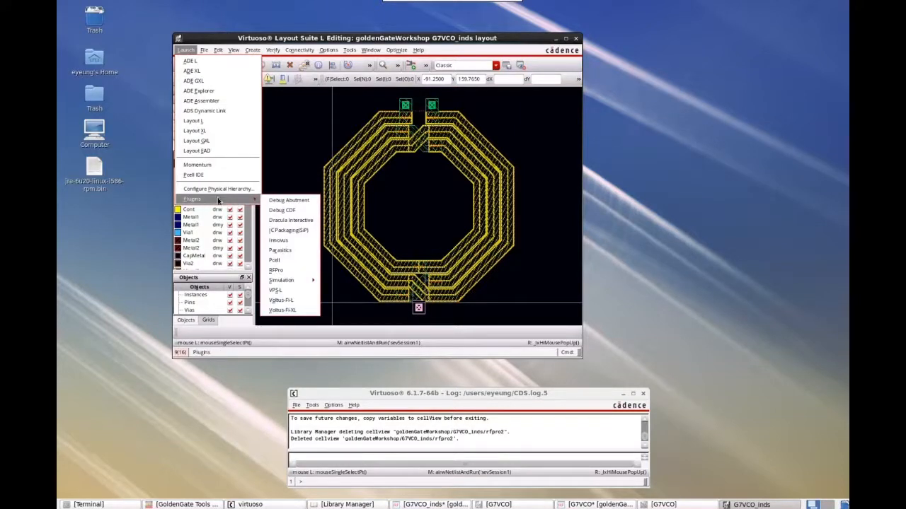
mouse_move(276, 271)
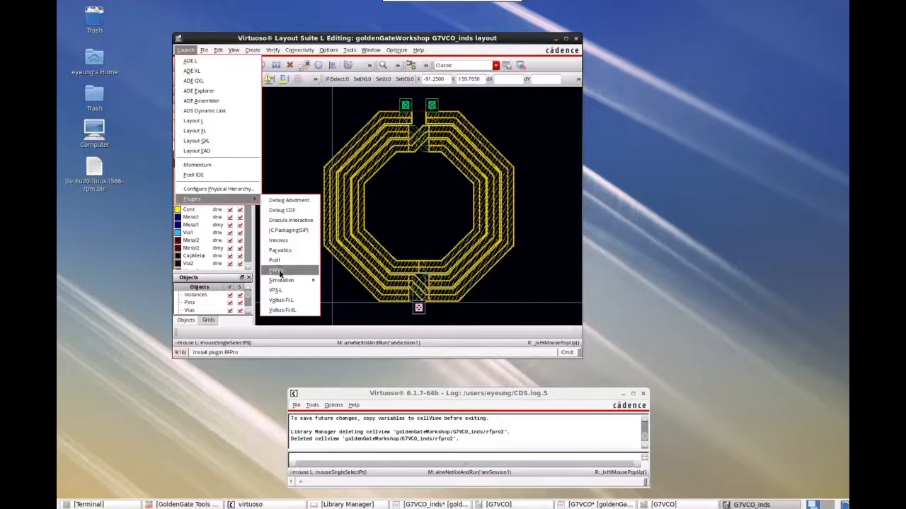
click(276, 269)
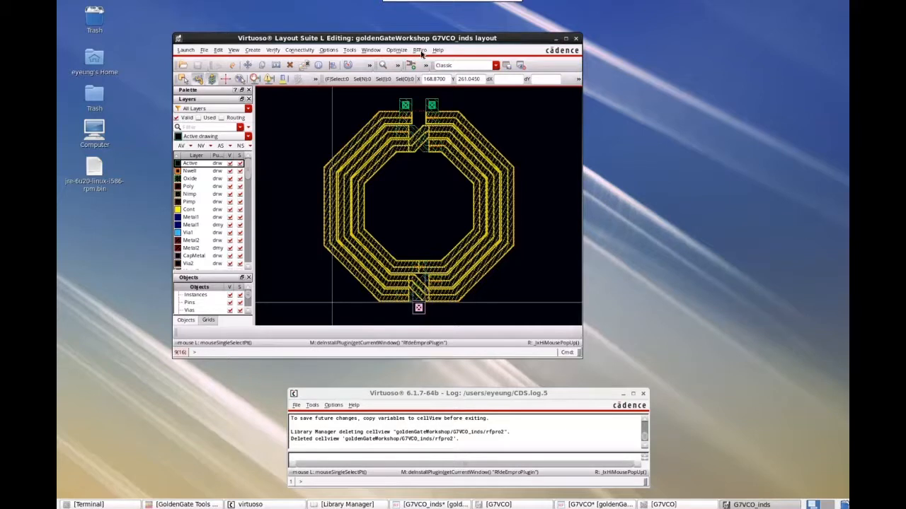
mouse_move(419, 49)
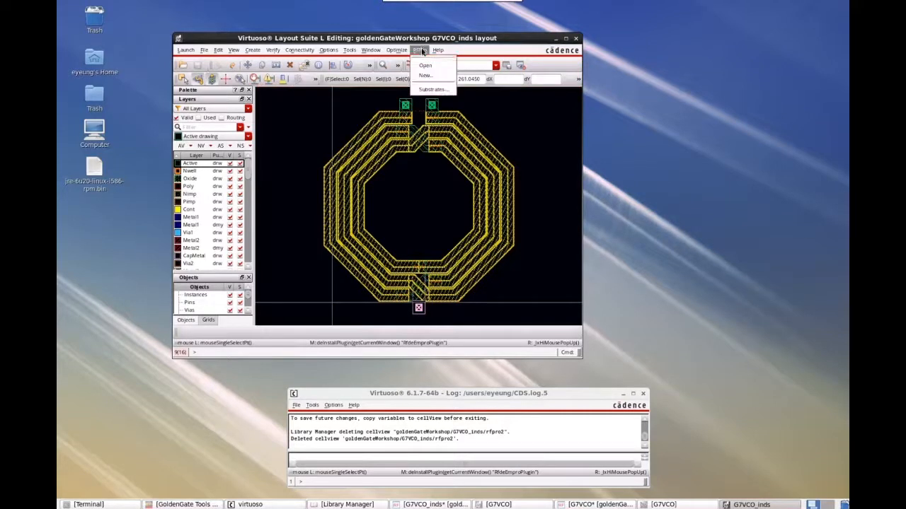
mouse_move(425, 66)
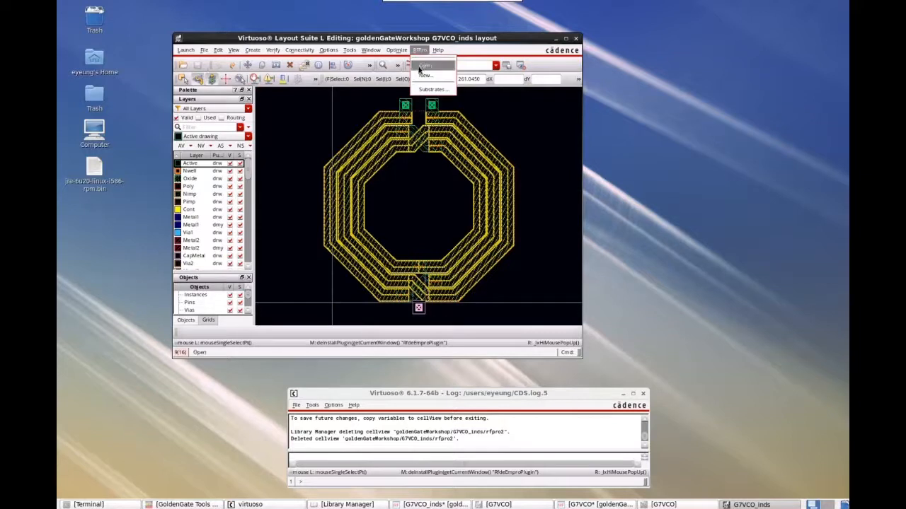
mouse_move(425, 77)
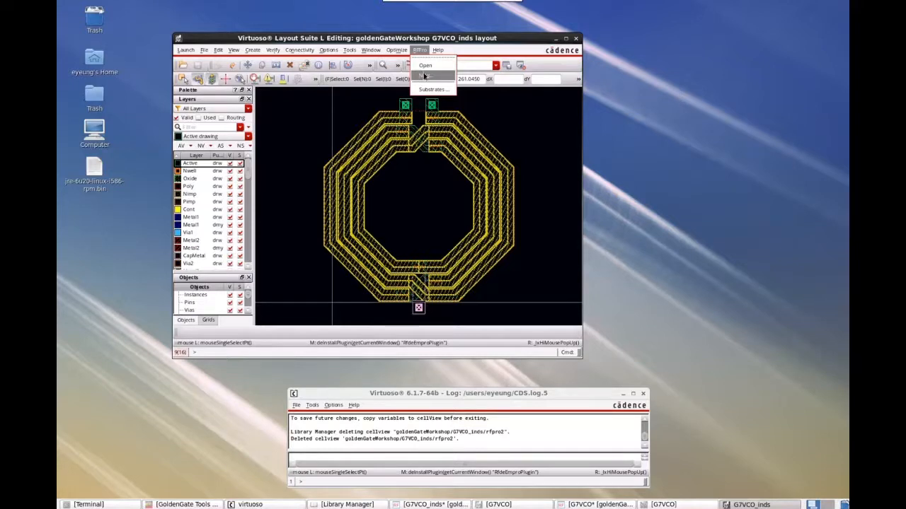
Create a new RFPro EM cellview for G7VCO_inds in the goldenGateWorkshop library
click(428, 74)
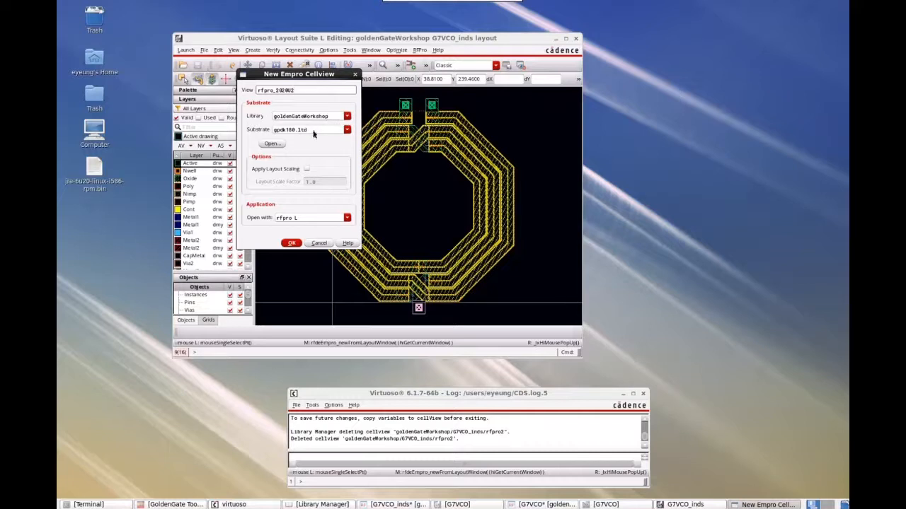
mouse_move(317, 133)
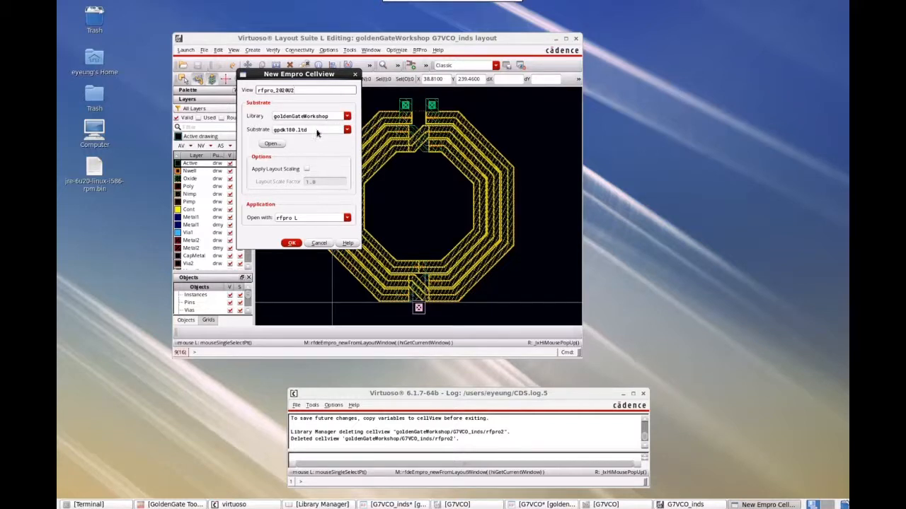
click(346, 116)
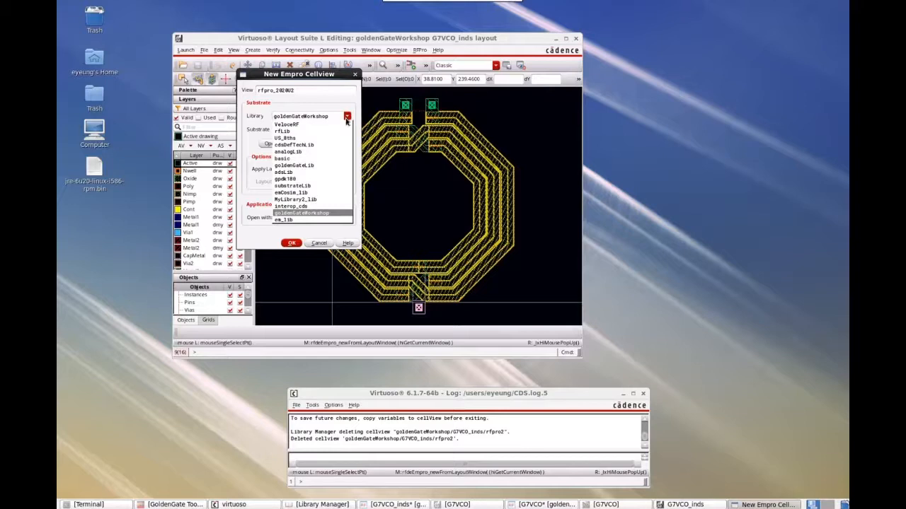
click(299, 212)
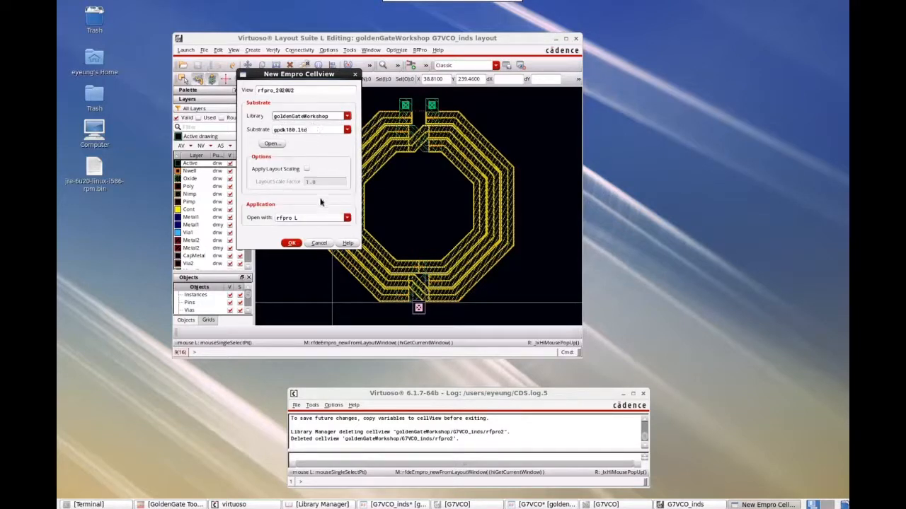
click(319, 243)
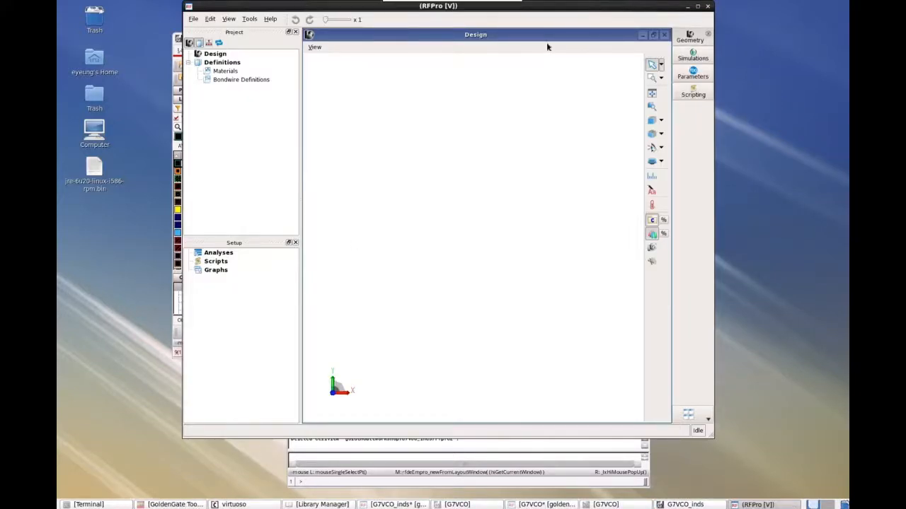
Enlarge the RFPro window and rotate the 3D inductor model to inspect it
drag(438, 6, 456, 25)
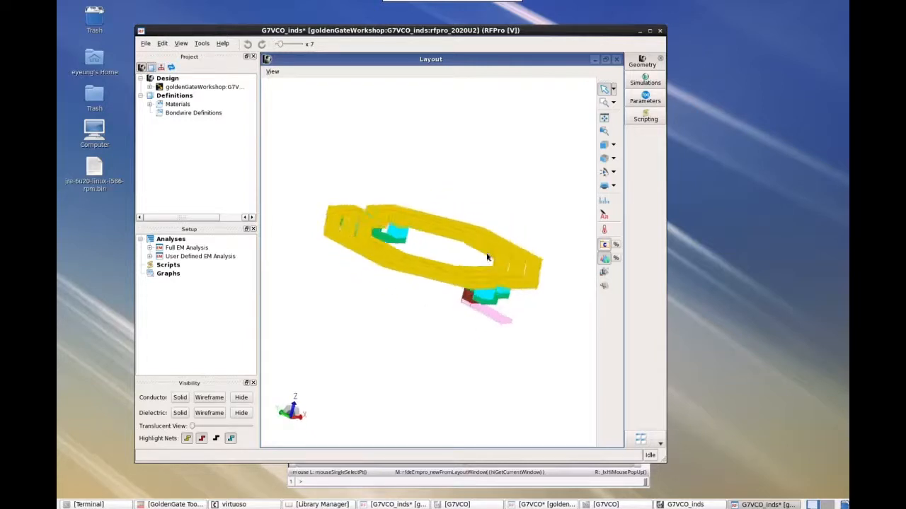
drag(487, 258, 502, 241)
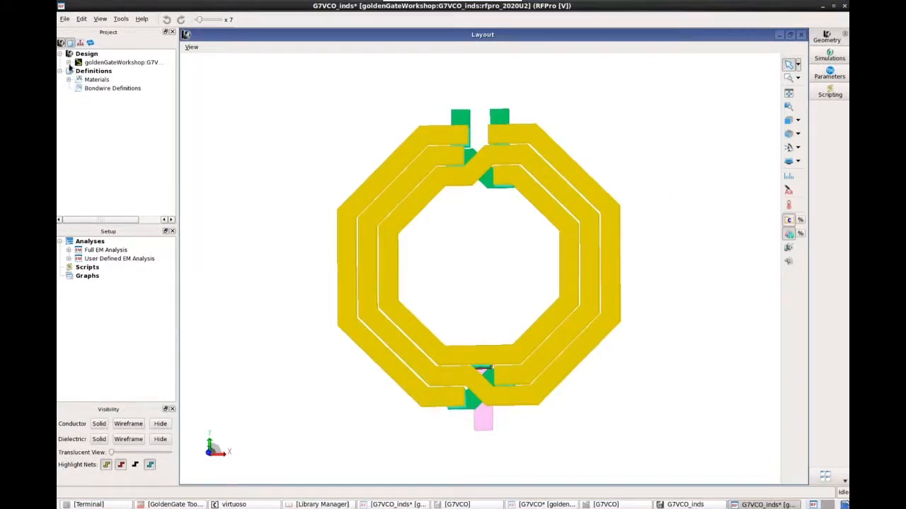
Expand the design's nets and pins in the Project tree and select all three inductor pins
click(62, 53)
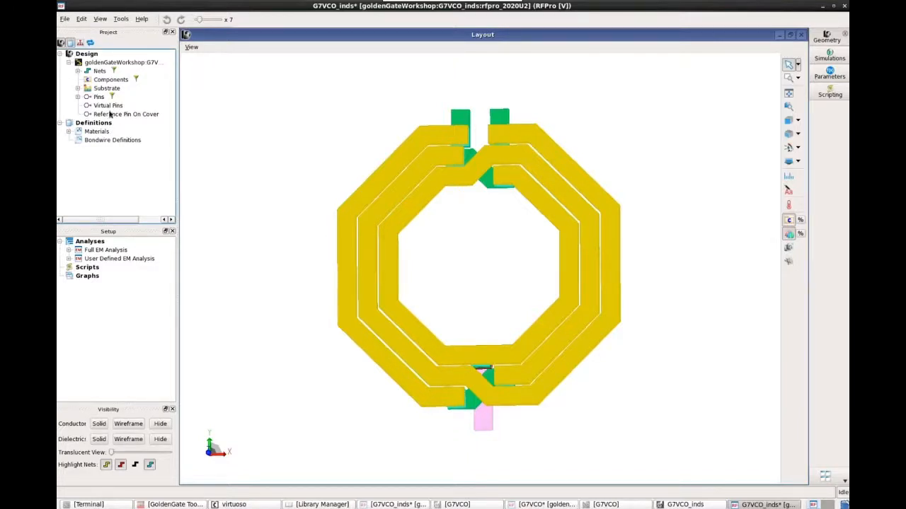
click(78, 71)
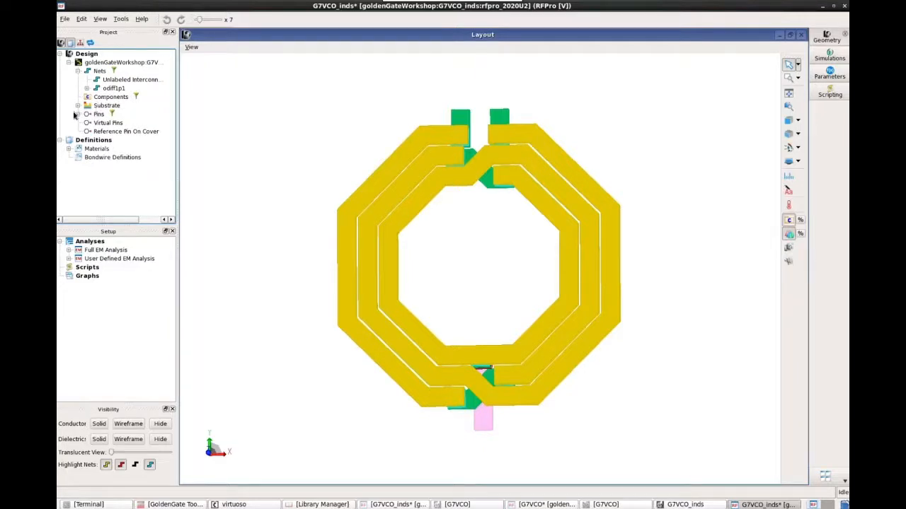
click(78, 113)
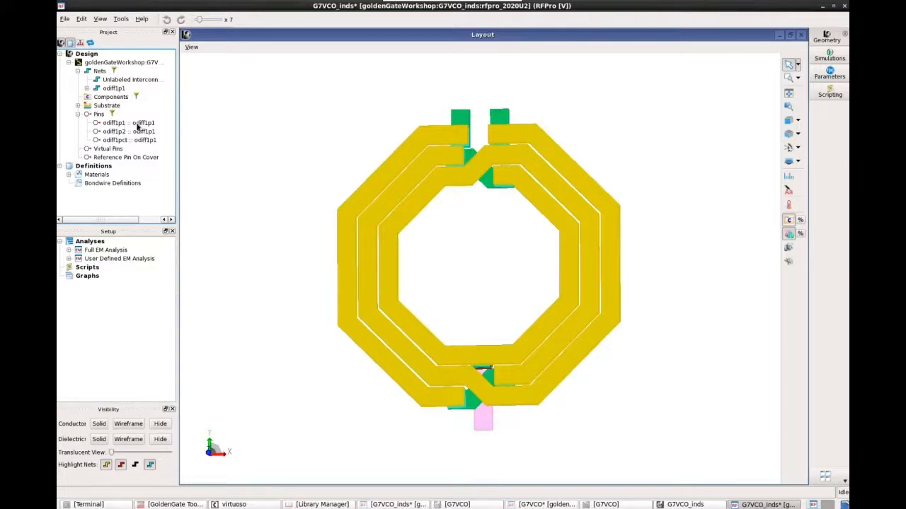
click(116, 130)
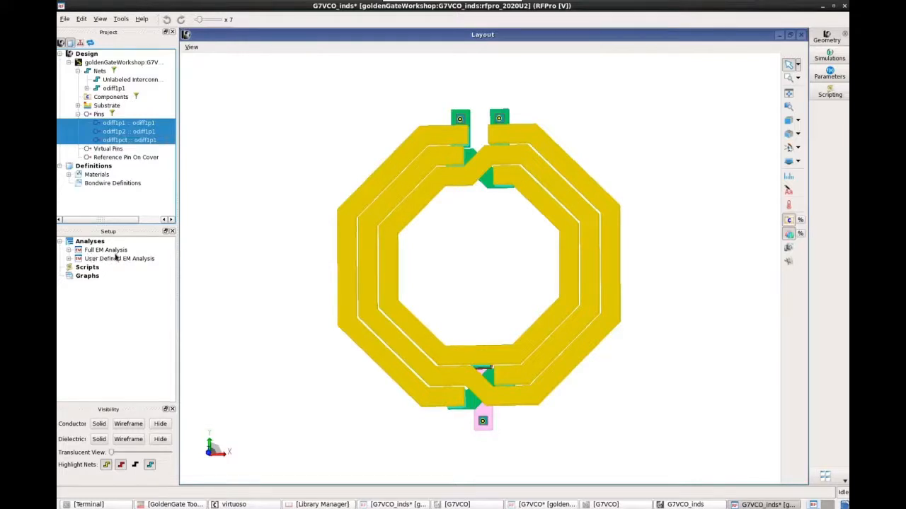
mouse_move(373, 108)
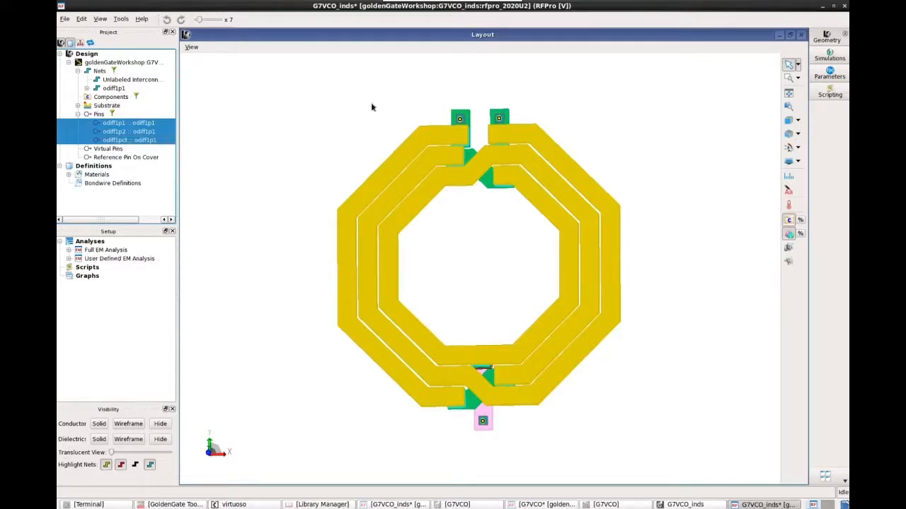
mouse_move(303, 379)
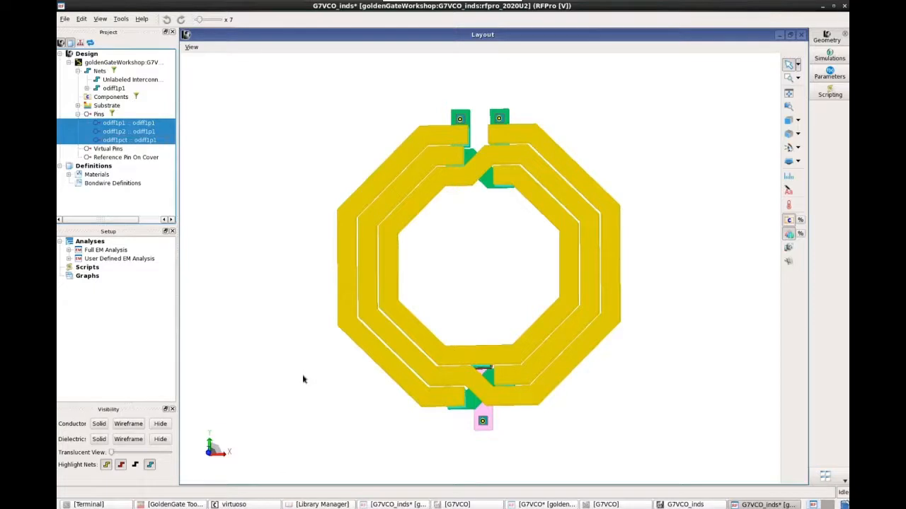
mouse_move(306, 383)
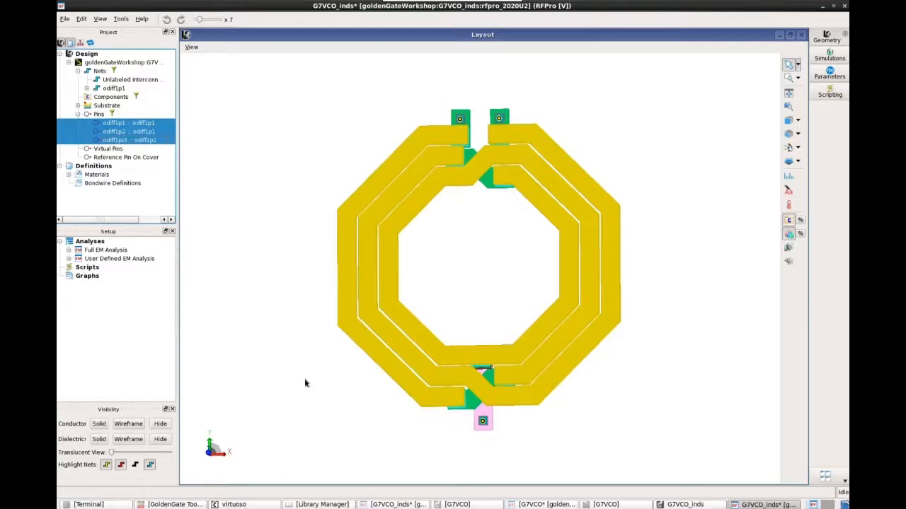
mouse_move(101, 266)
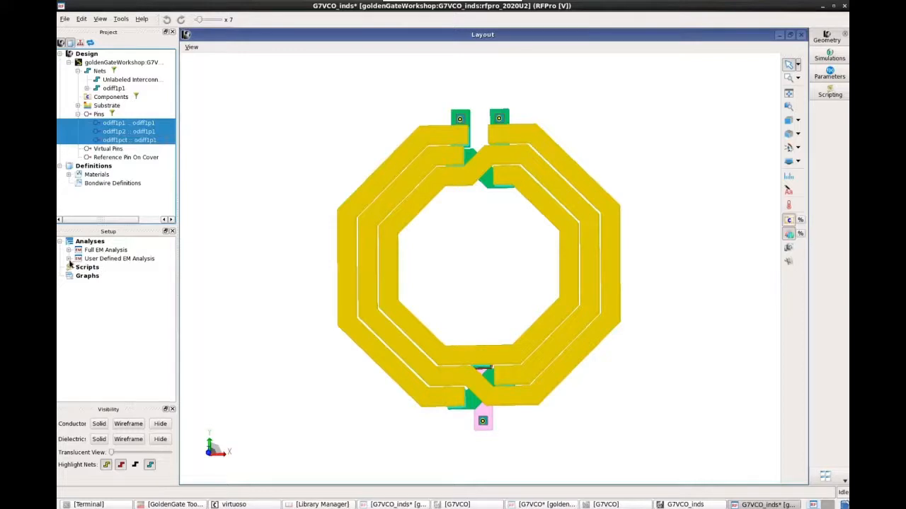
Expand the Full EM Analysis setup to expose its ports, options, run and results items
click(78, 257)
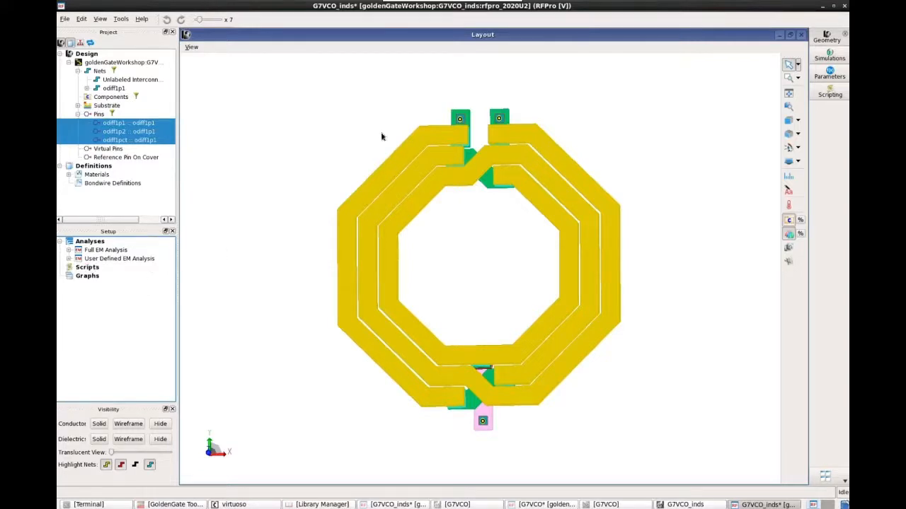
mouse_move(249, 140)
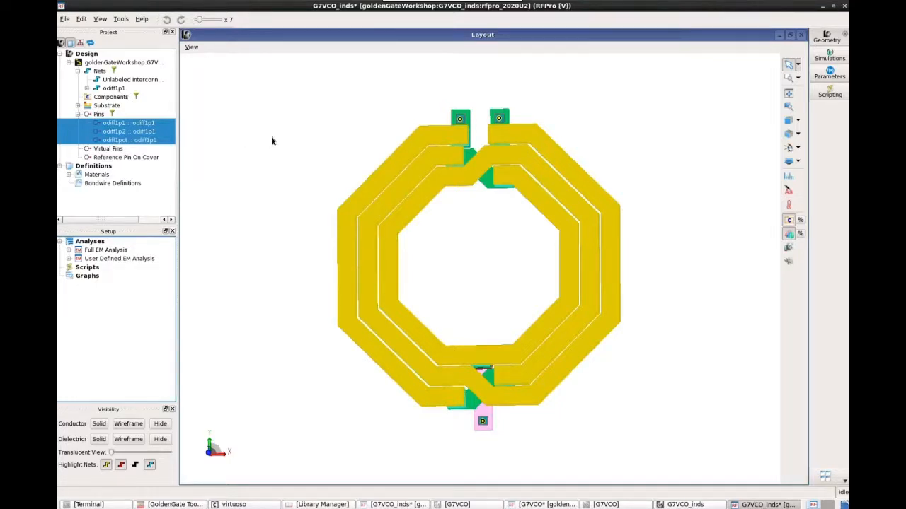
mouse_move(92, 257)
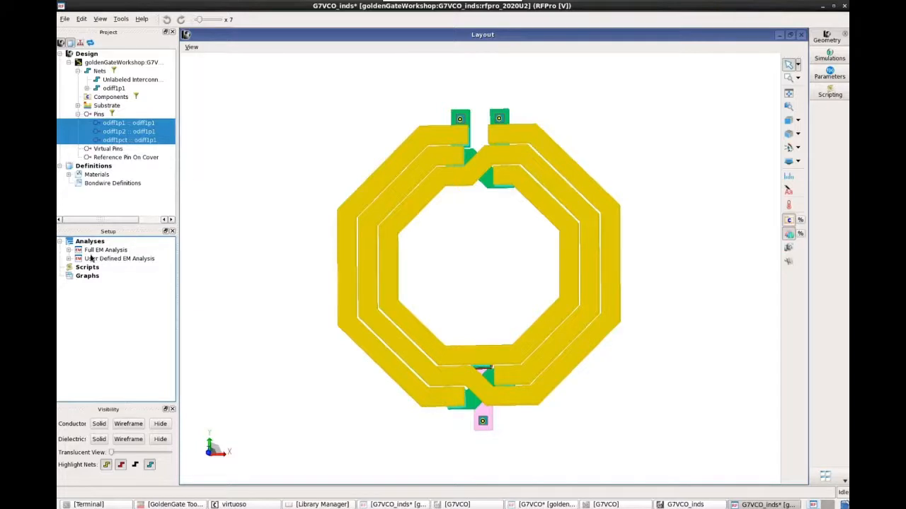
click(80, 249)
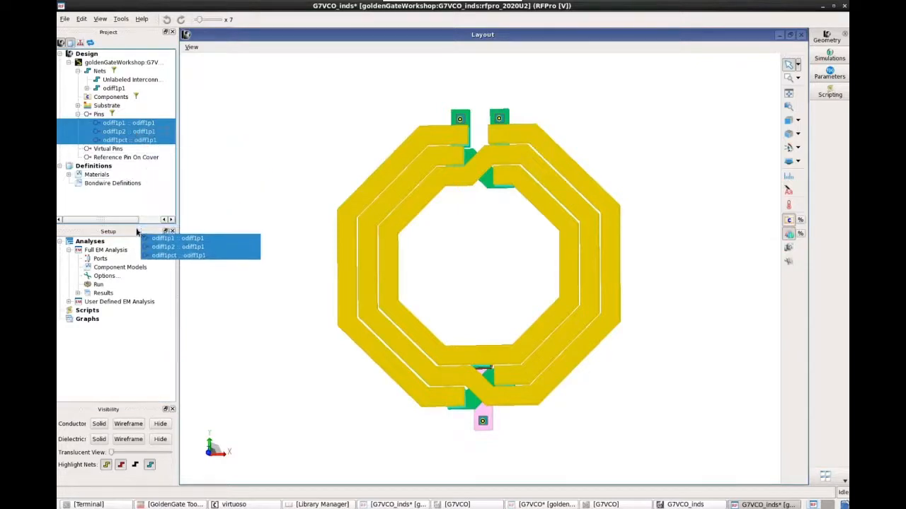
Add the three selected pins as ports 1–3 of the Full EM Analysis and bring up its extraction options
click(88, 257)
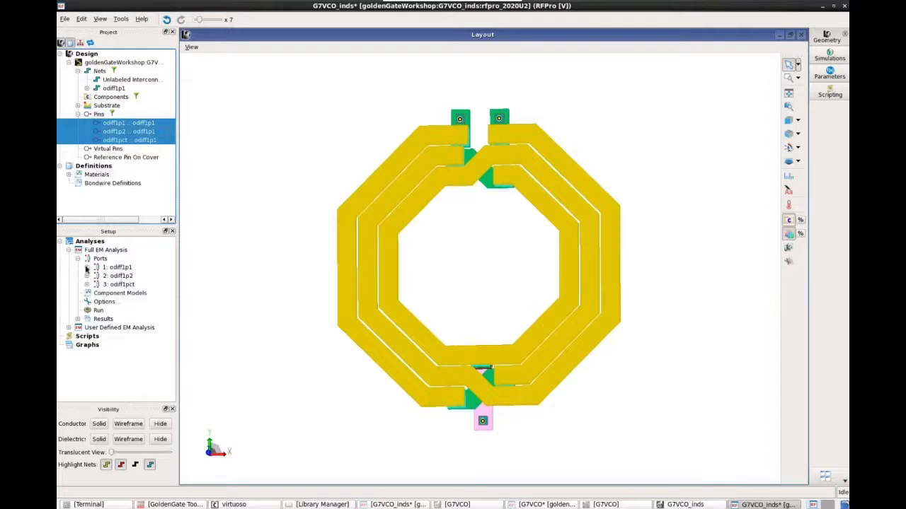
click(87, 266)
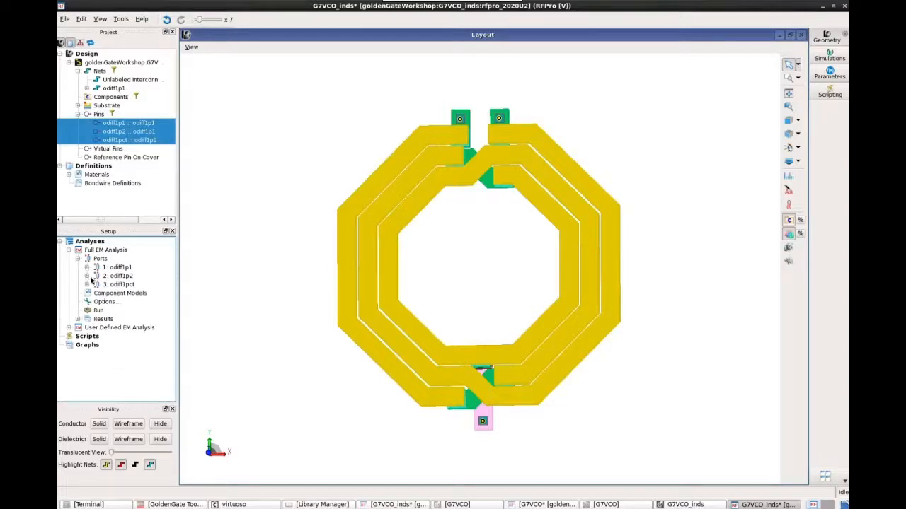
click(87, 266)
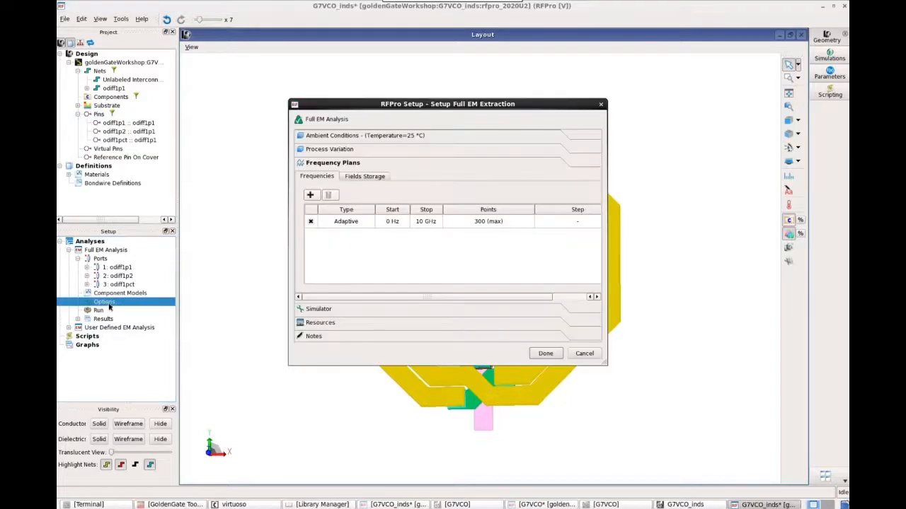
mouse_move(365, 317)
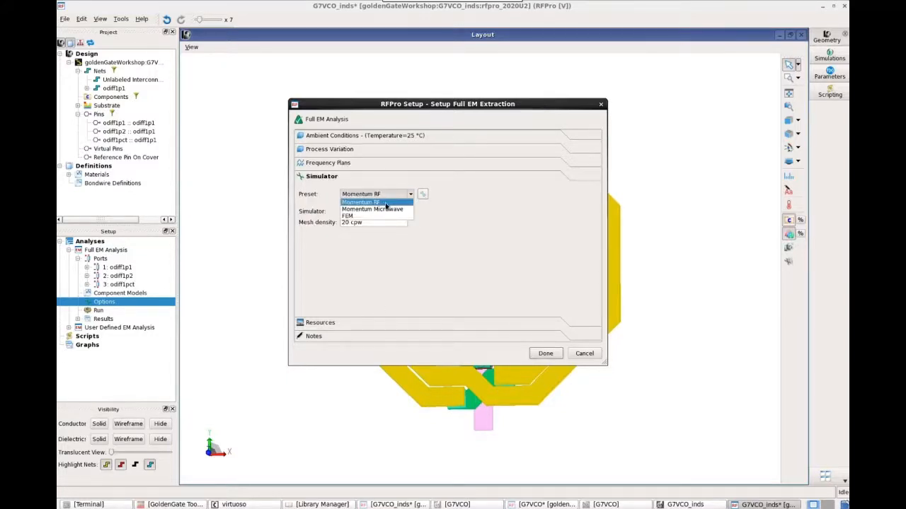
Choose the Momentum RF simulator preset with the adaptive 0 Hz–10 GHz frequency plan and accept the settings
click(363, 202)
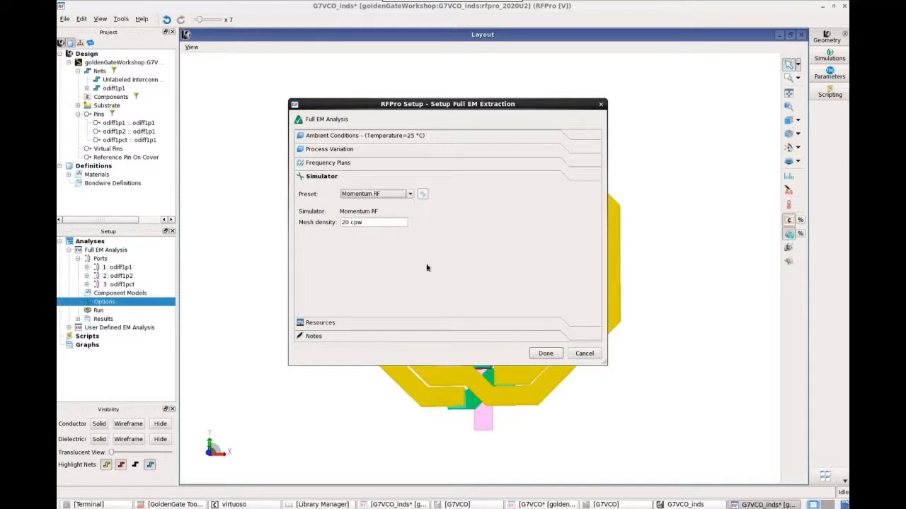
click(329, 161)
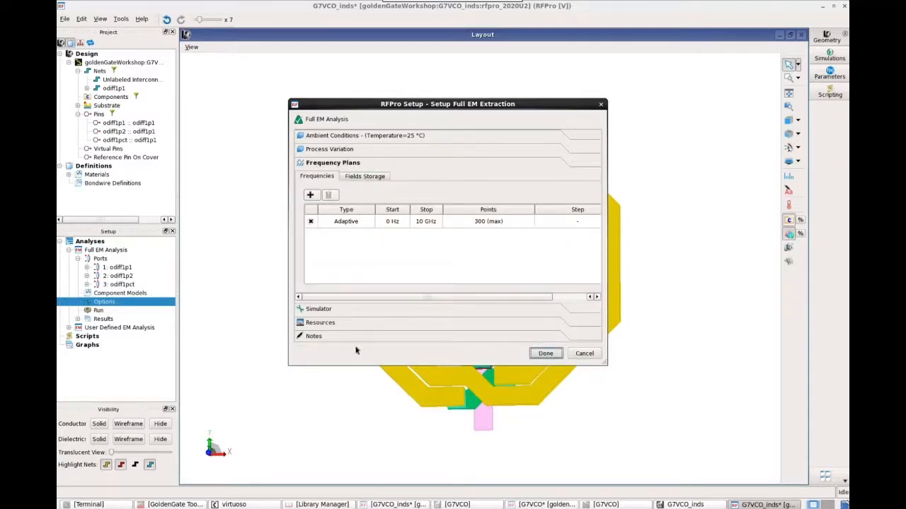
click(546, 354)
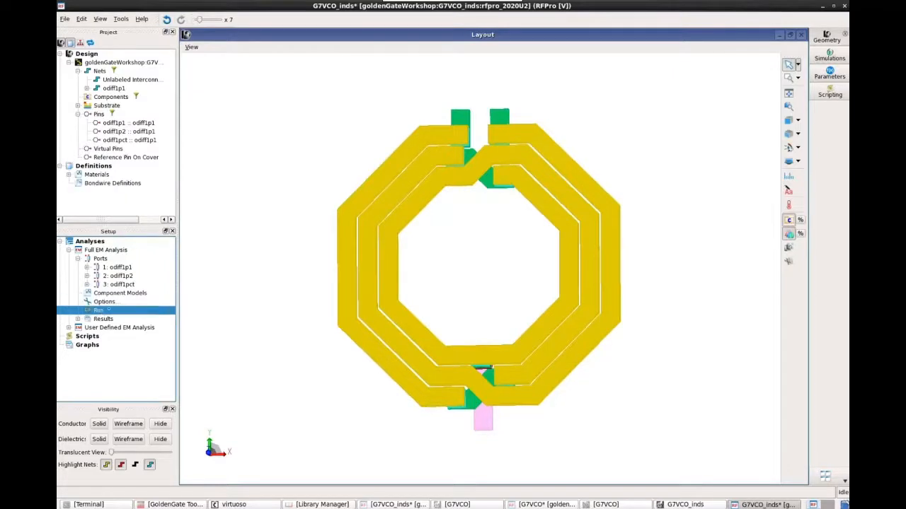
mouse_move(291, 291)
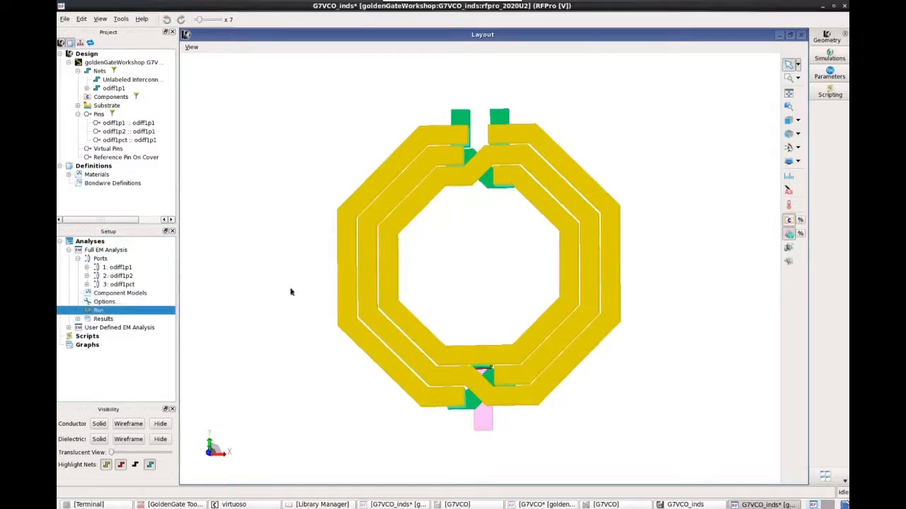
Run the full EM simulation and open its S-Parameters results plot once completed
click(97, 311)
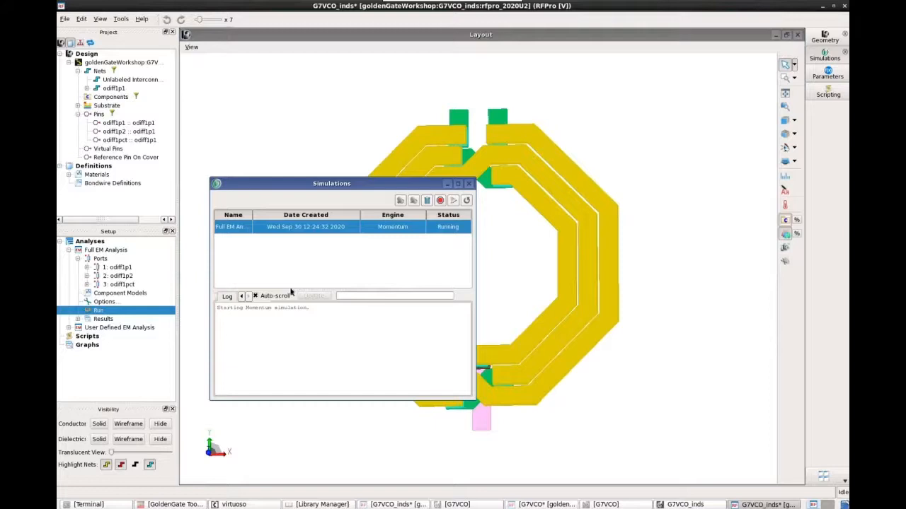
mouse_move(523, 84)
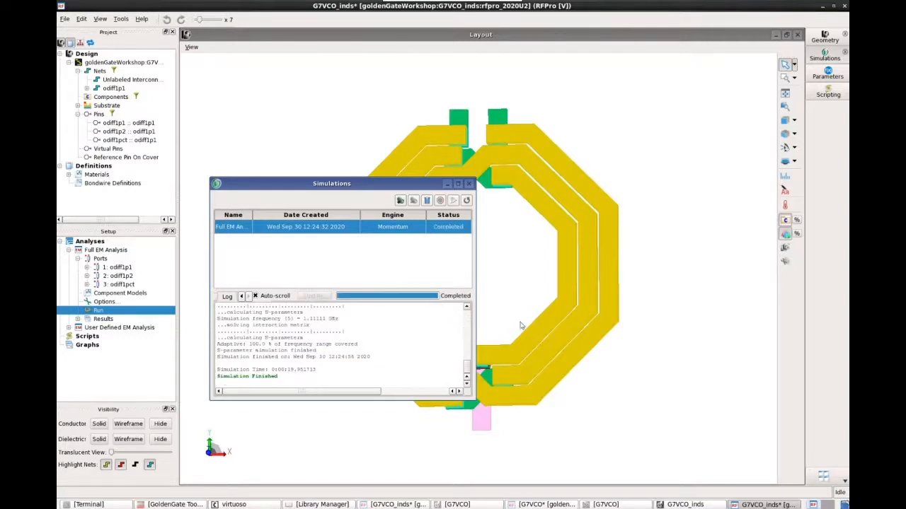
mouse_move(328, 371)
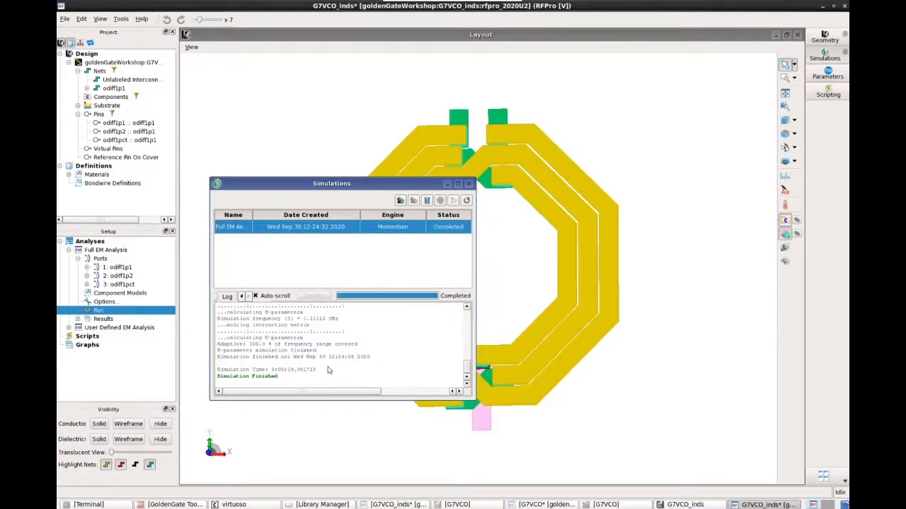
mouse_move(312, 379)
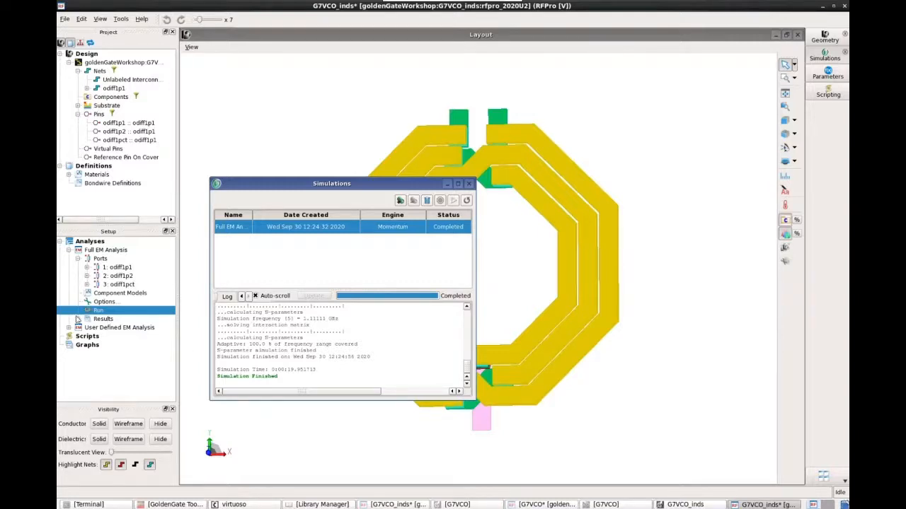
click(77, 318)
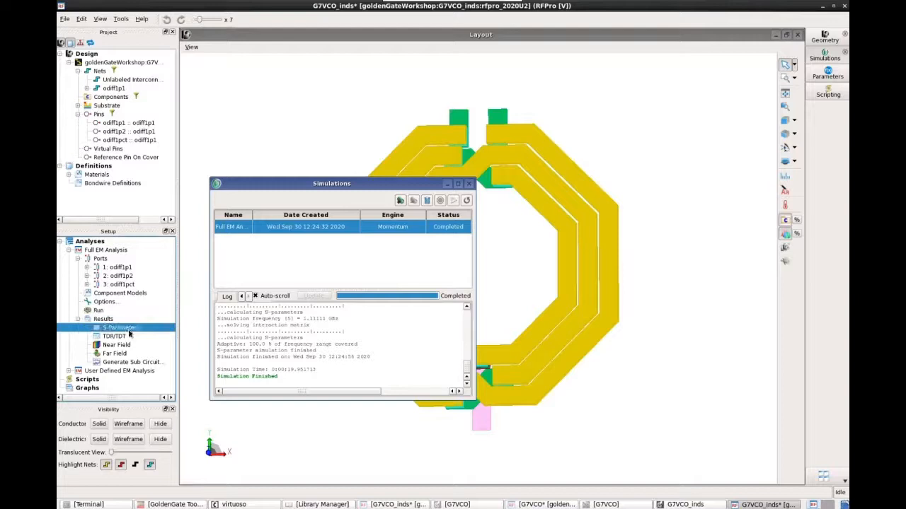
click(118, 328)
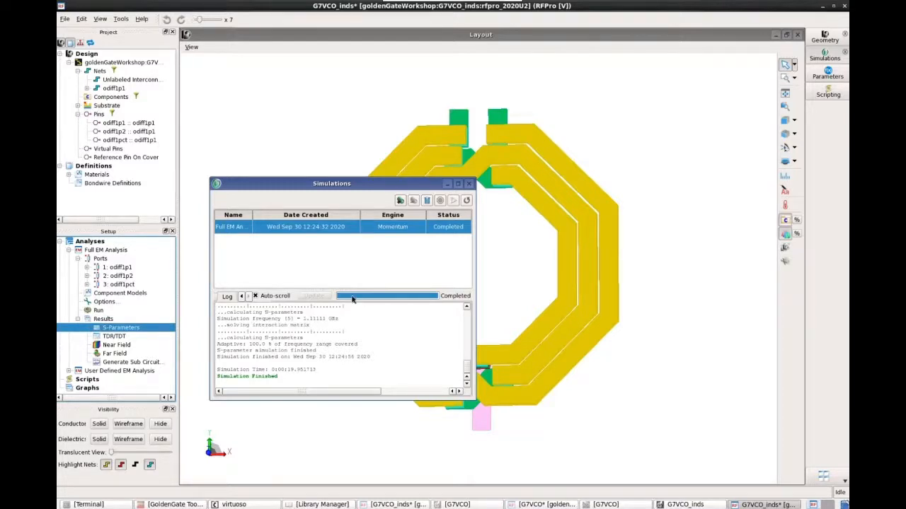
click(116, 327)
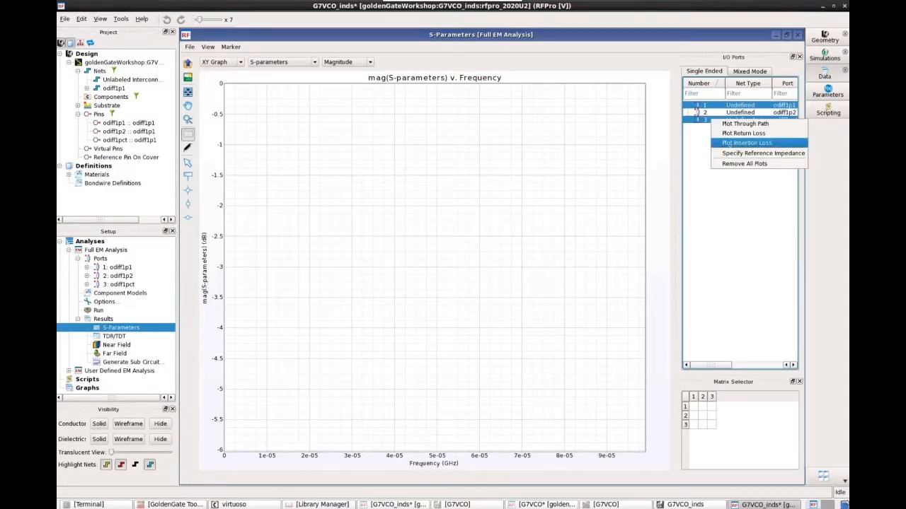
Clear the insertion-loss curves, plot port 1 and switch the plotted quantity to Inductance versus frequency
click(739, 142)
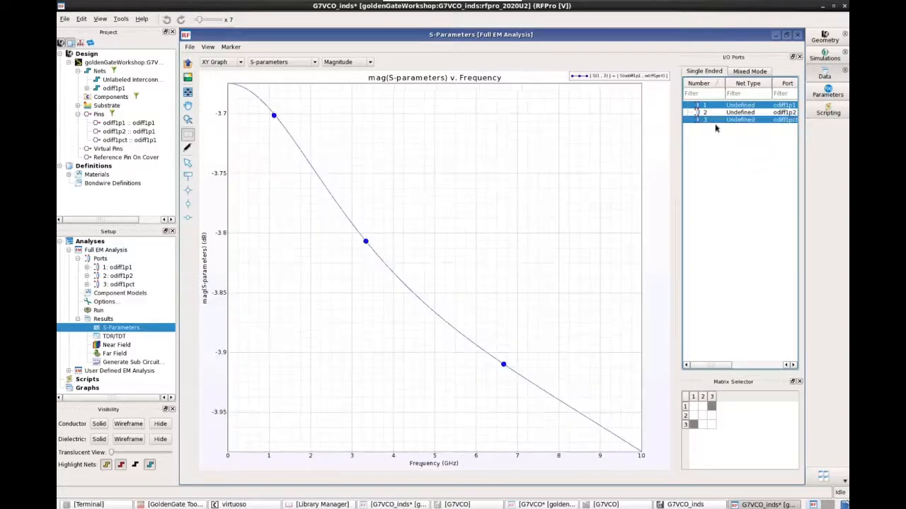
right_click(738, 112)
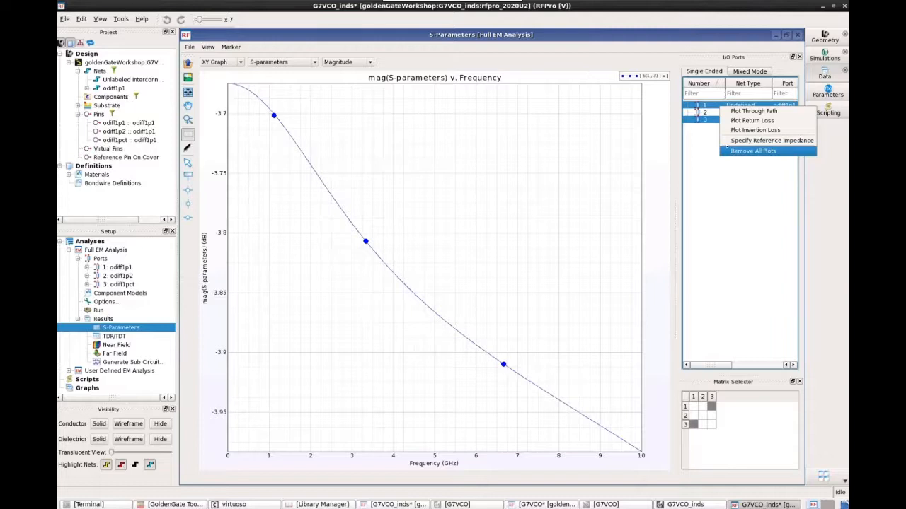
click(756, 152)
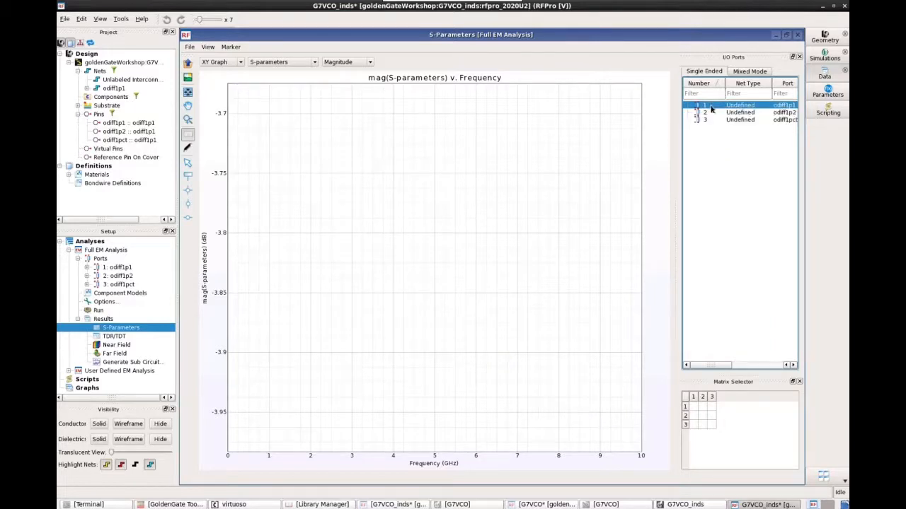
right_click(739, 105)
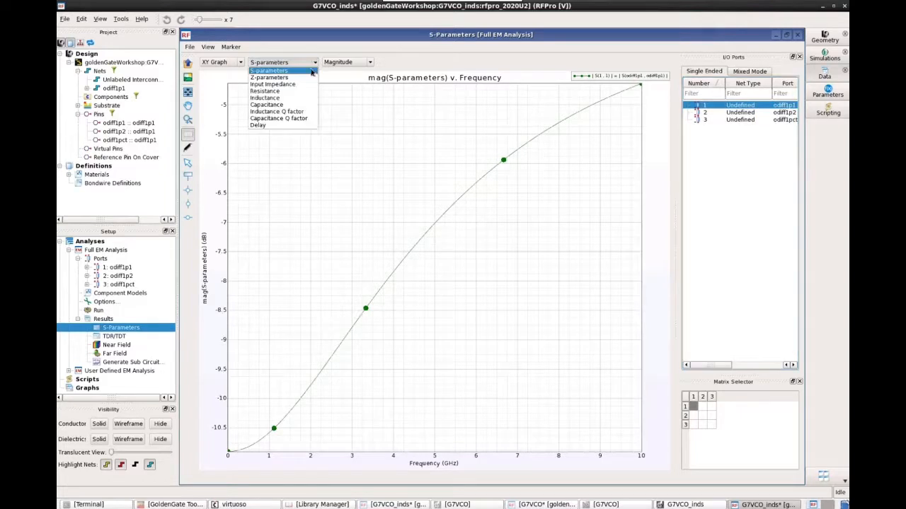
click(266, 97)
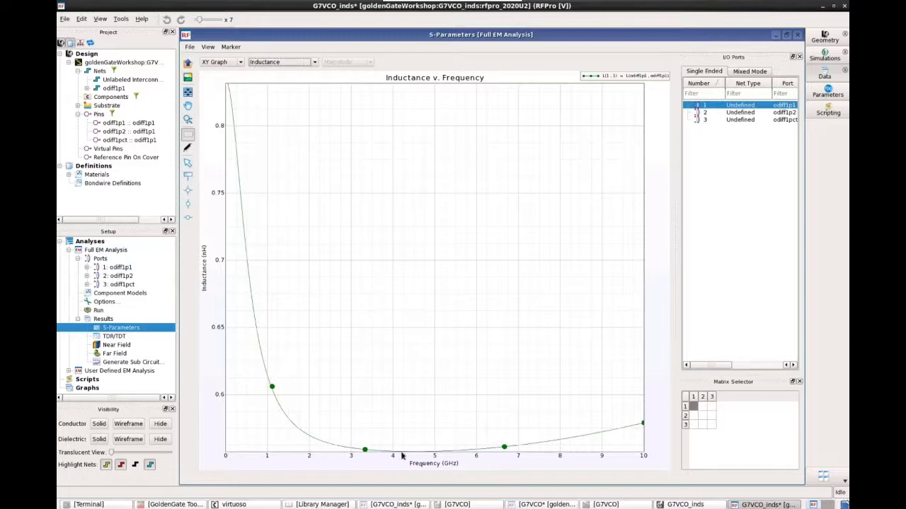
mouse_move(507, 363)
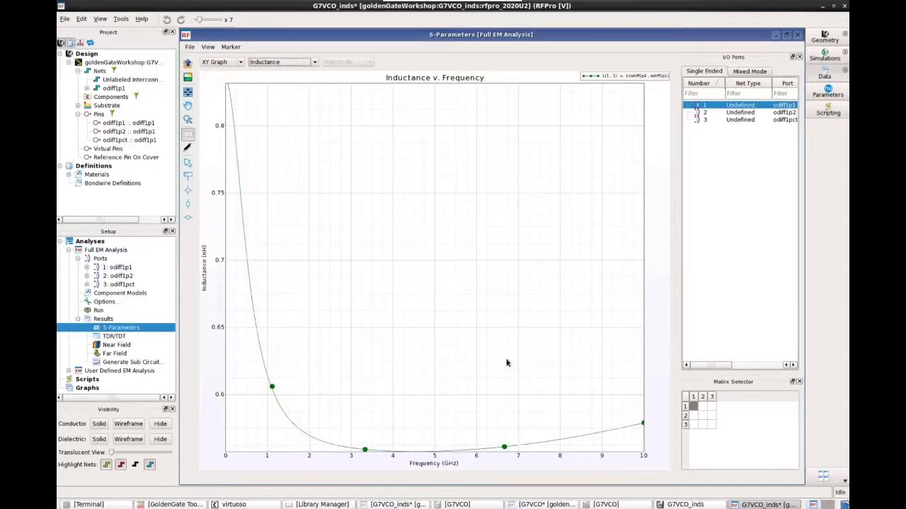
mouse_move(770, 44)
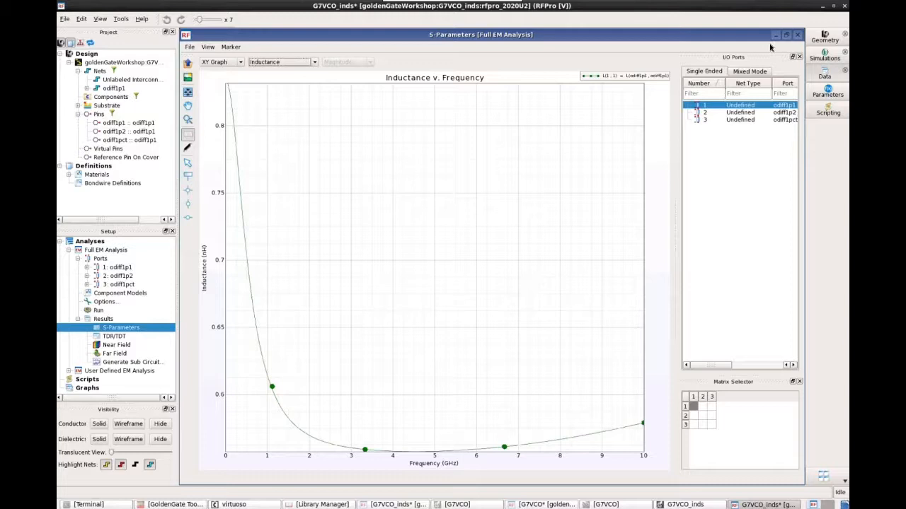
mouse_move(776, 34)
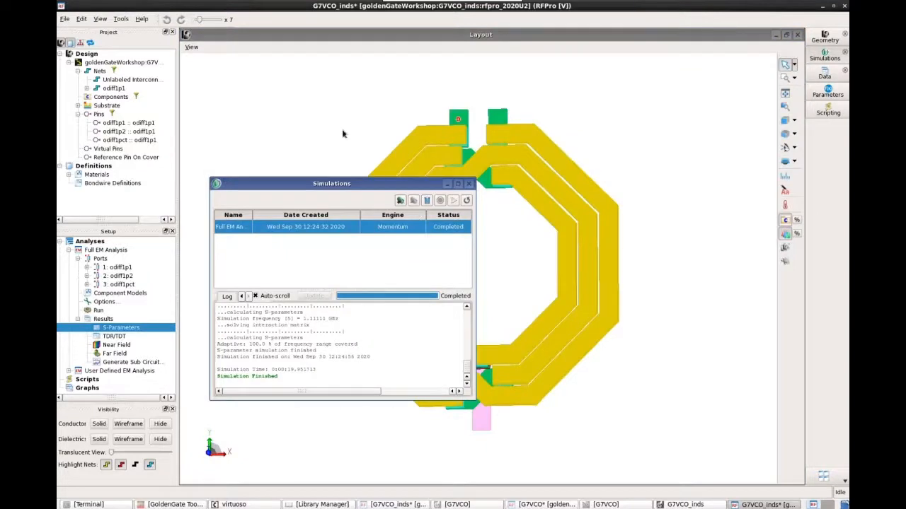
mouse_move(332, 147)
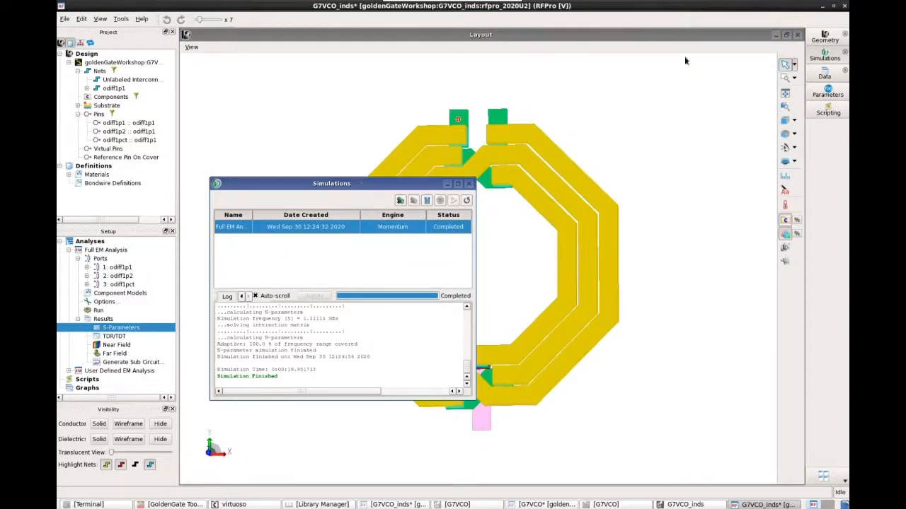
mouse_move(444, 186)
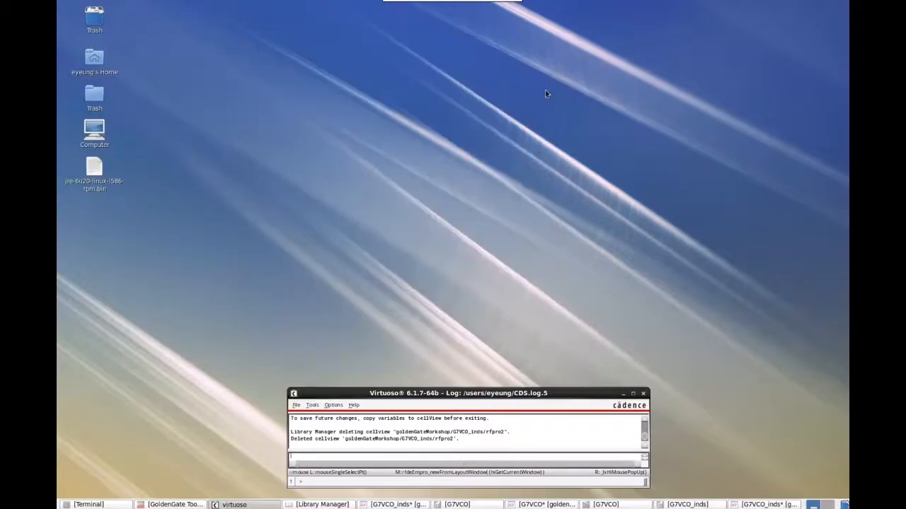
mouse_move(586, 241)
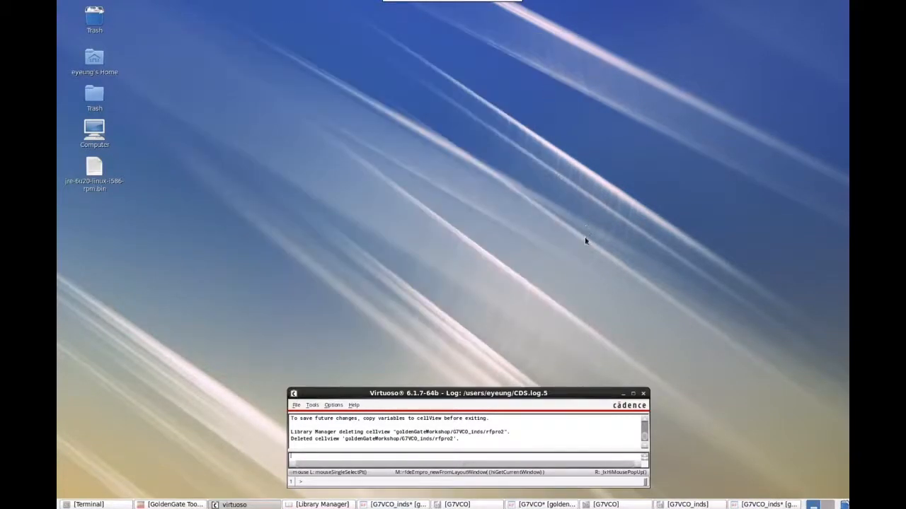
mouse_move(498, 498)
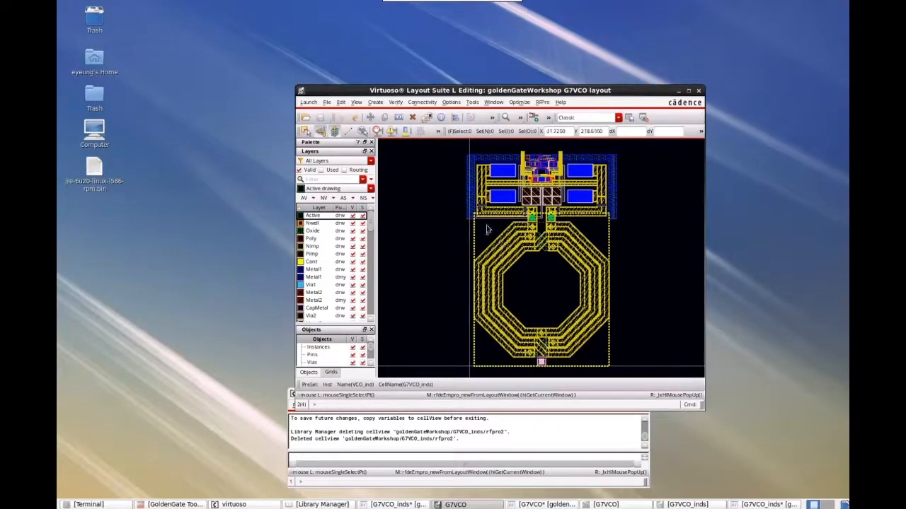
Maximize the G7VCO layout editor and launch RFPro on the full oscillator layout
click(687, 91)
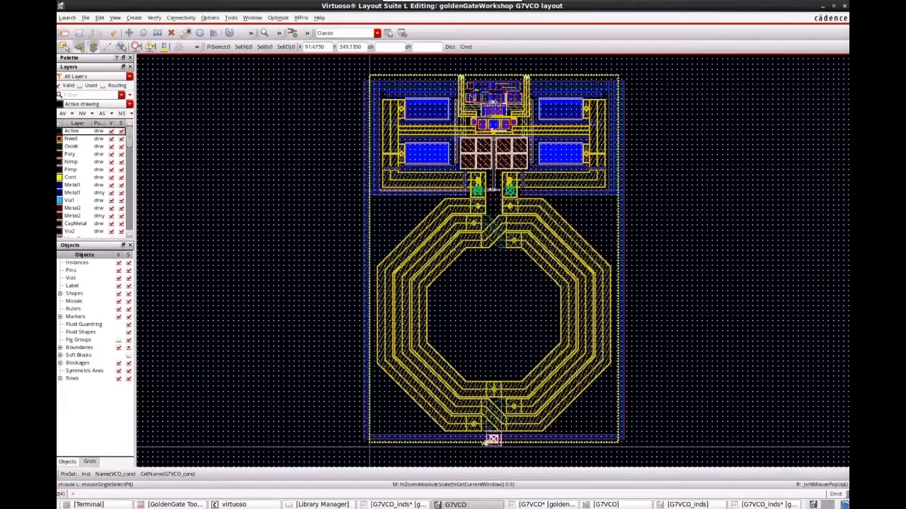
mouse_move(496, 124)
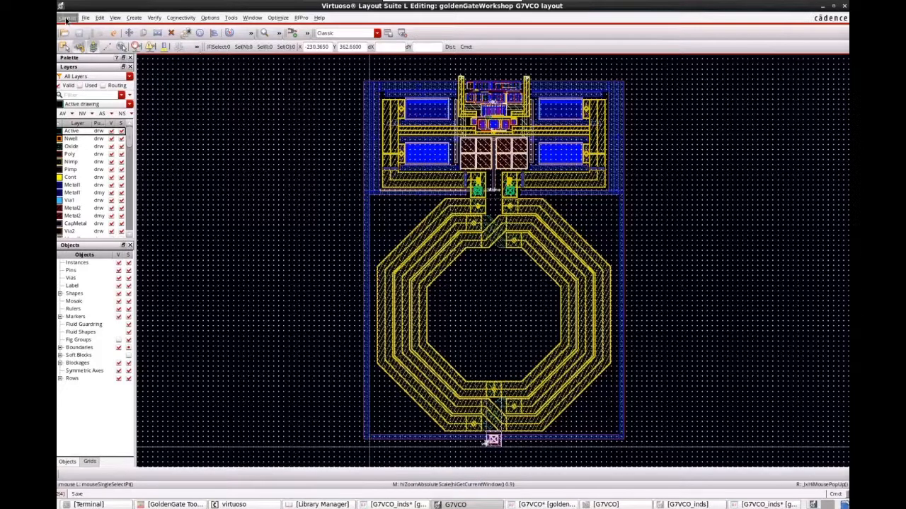
click(68, 17)
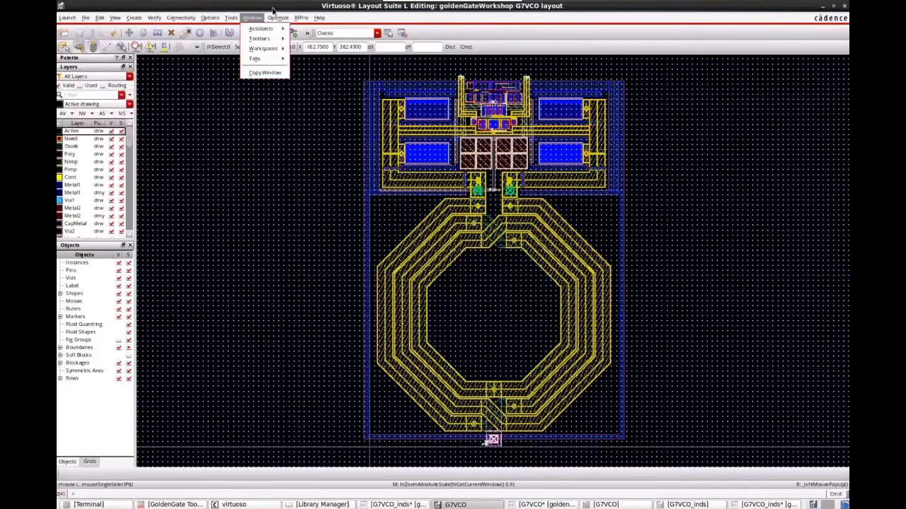
click(308, 17)
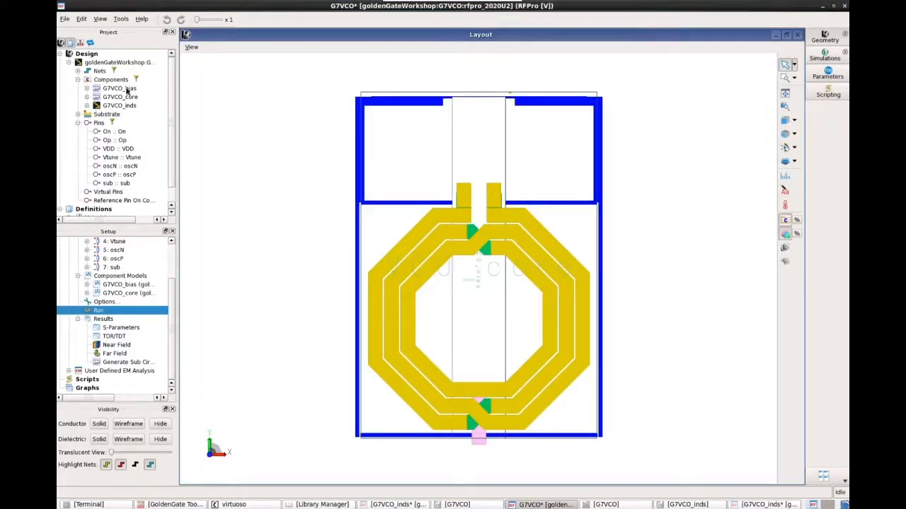
Highlight the G7VCO_bias and G7VCO_core components, then bring up the bias component's role actions
right_click(116, 88)
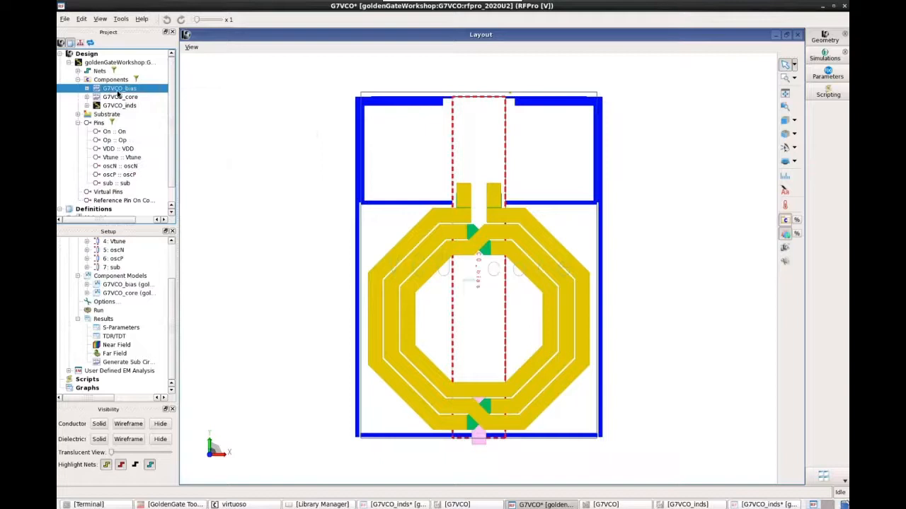
click(119, 96)
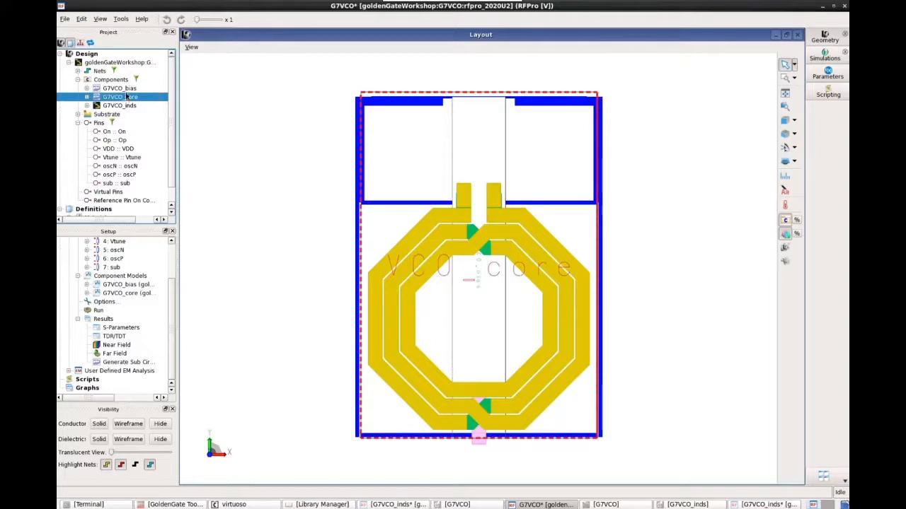
mouse_move(124, 105)
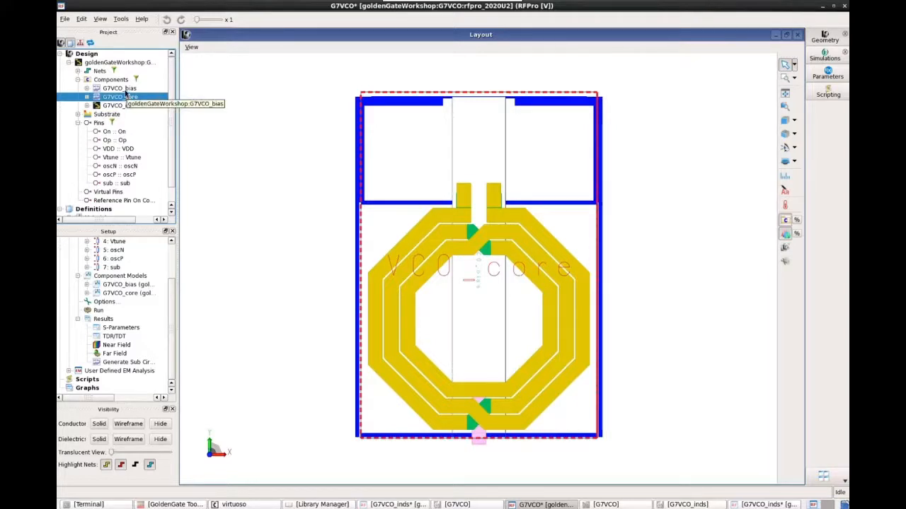
right_click(113, 88)
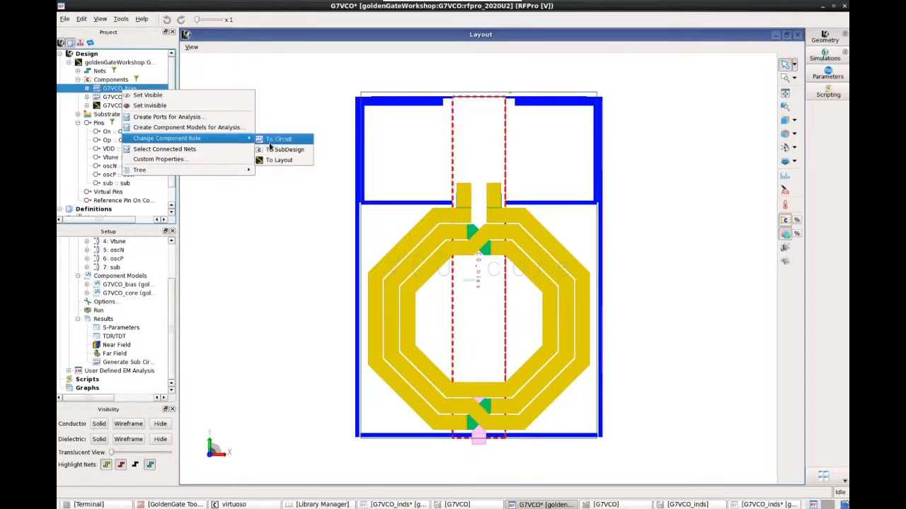
mouse_move(268, 144)
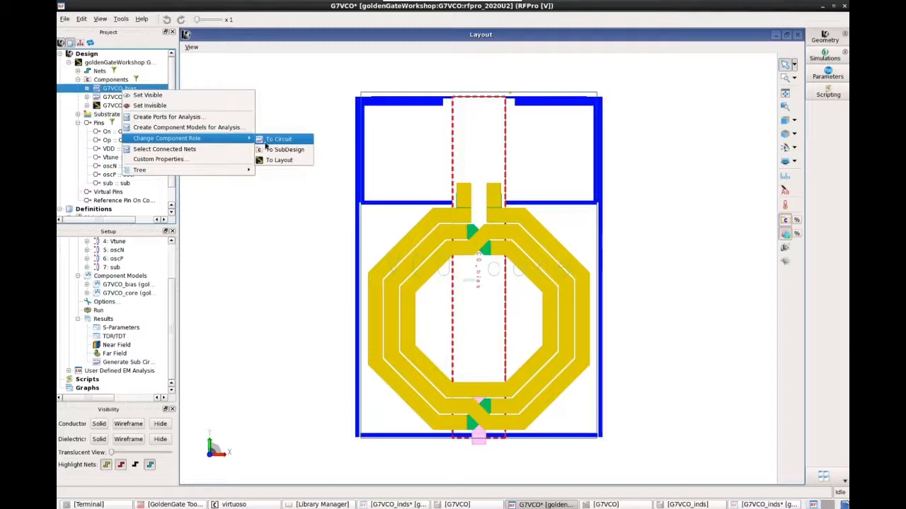
mouse_move(167, 139)
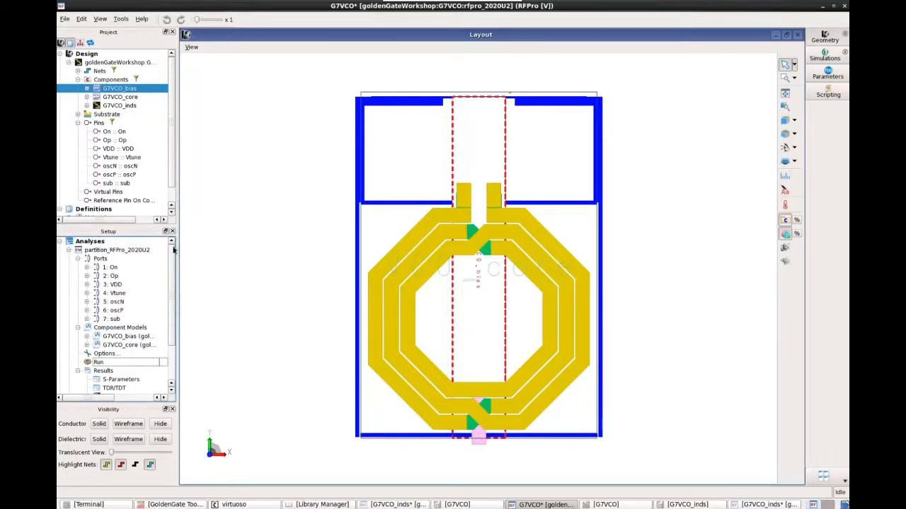
Scroll the RFPro project tree down to the Results entries for sub-circuit generation
scroll(down, 3)
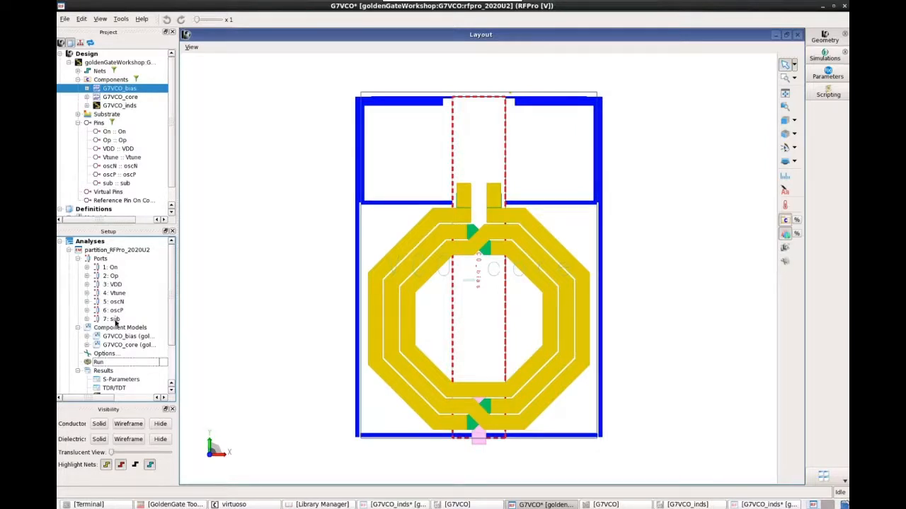
scroll(down, 3)
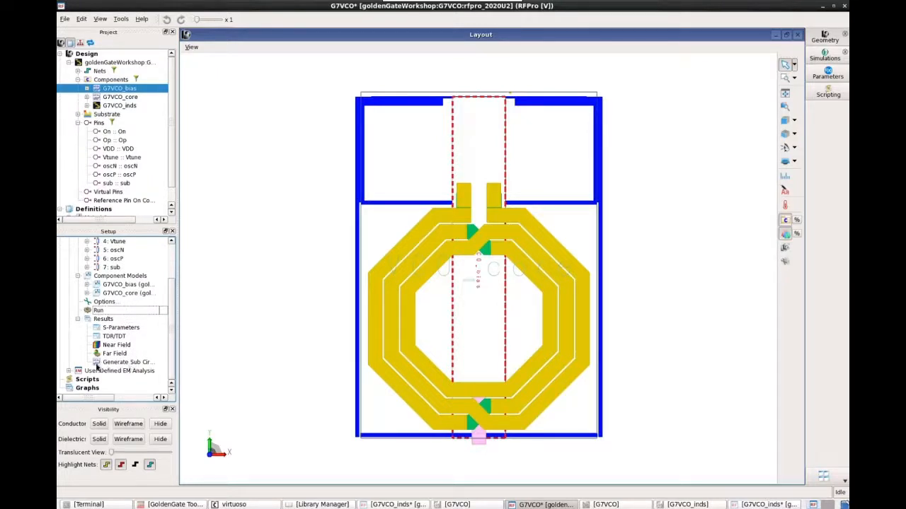
mouse_move(122, 365)
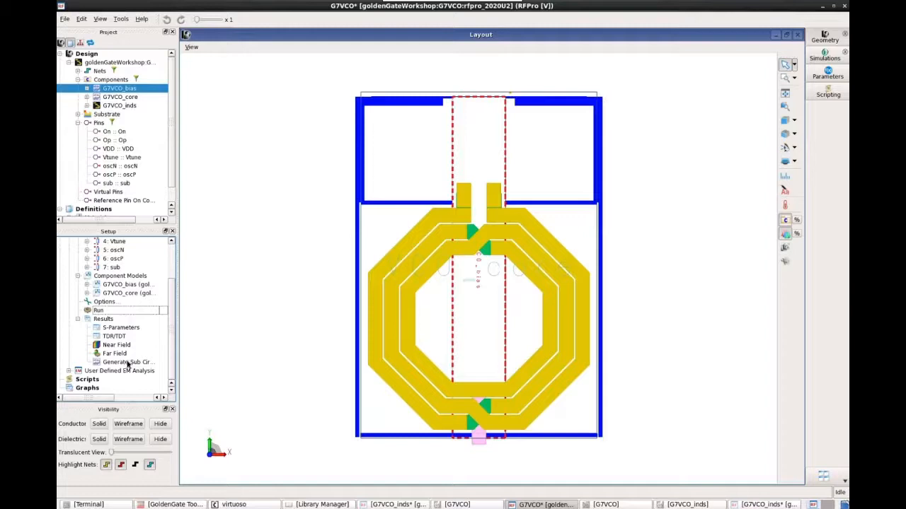
mouse_move(363, 385)
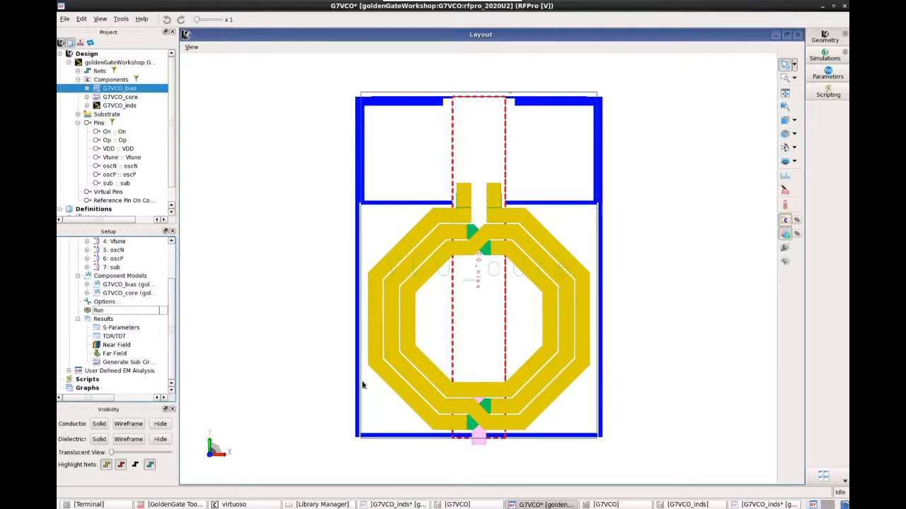
mouse_move(275, 239)
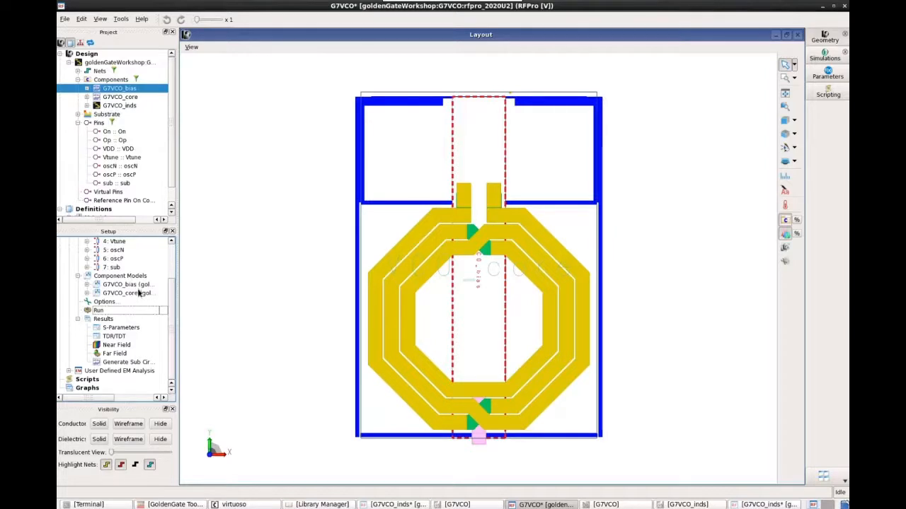
mouse_move(326, 388)
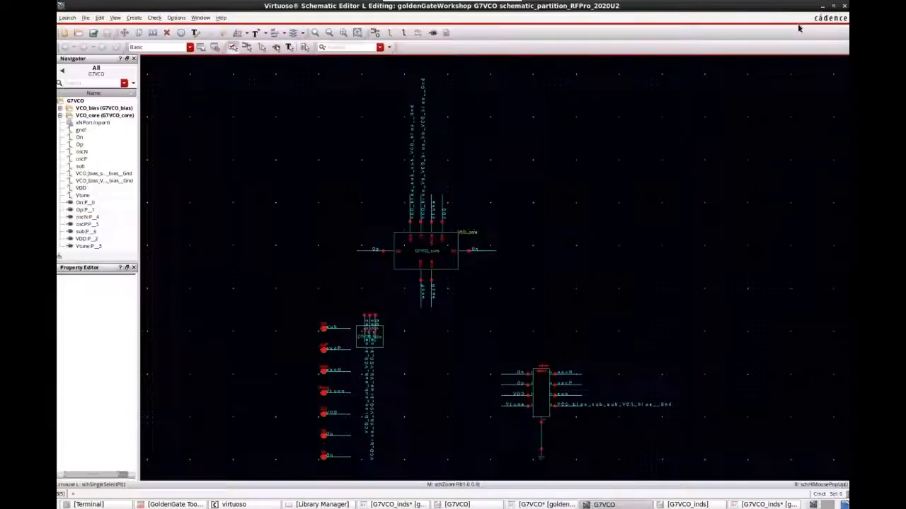
Review the schematic_partition_RFPro_2020U2 schematic with its EM sub-circuit symbols in the editor window
click(426, 252)
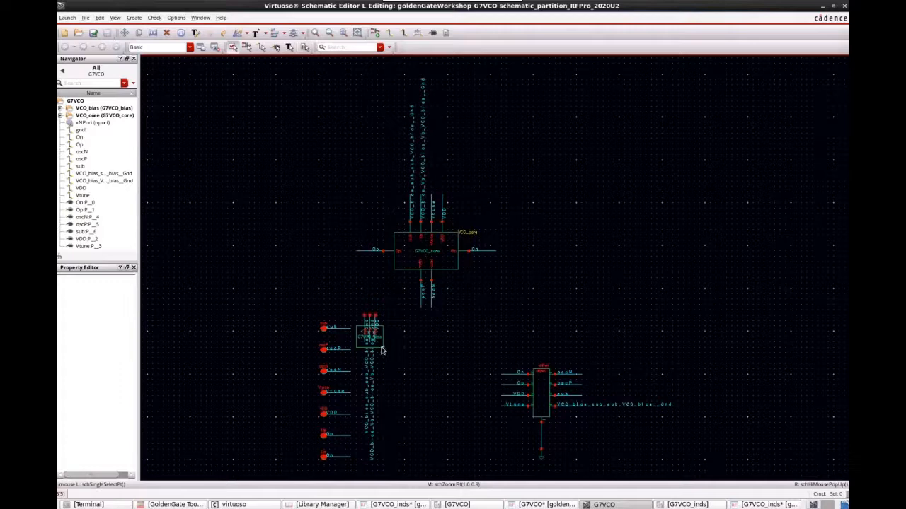
mouse_move(591, 412)
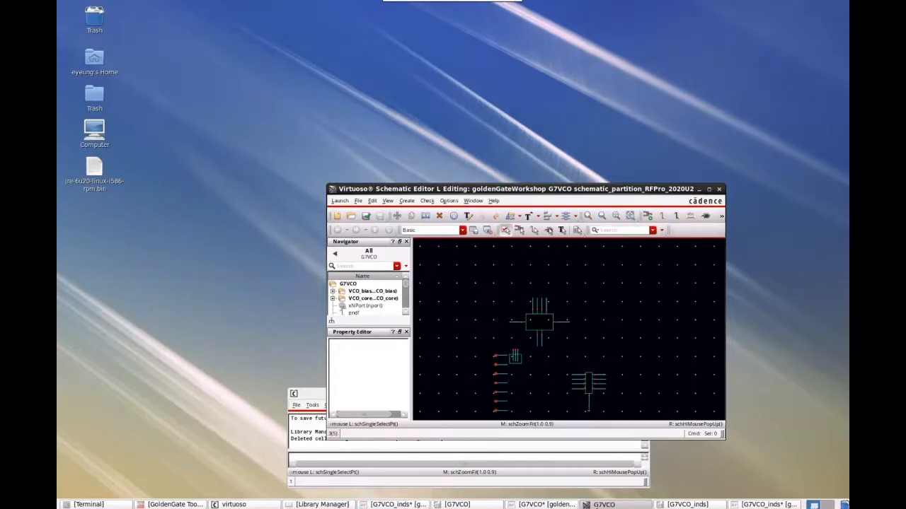
mouse_move(312, 396)
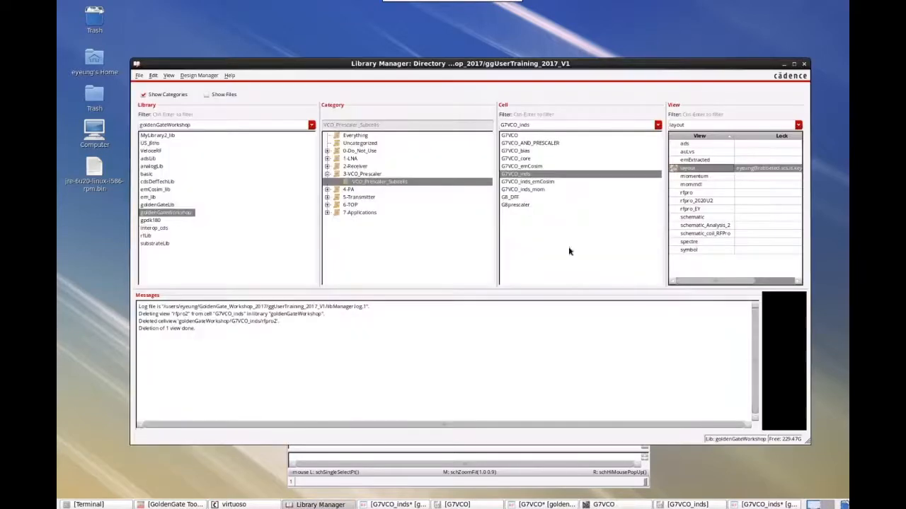
Select the SIM_VCO cell under the prescaler category and its config view
click(507, 136)
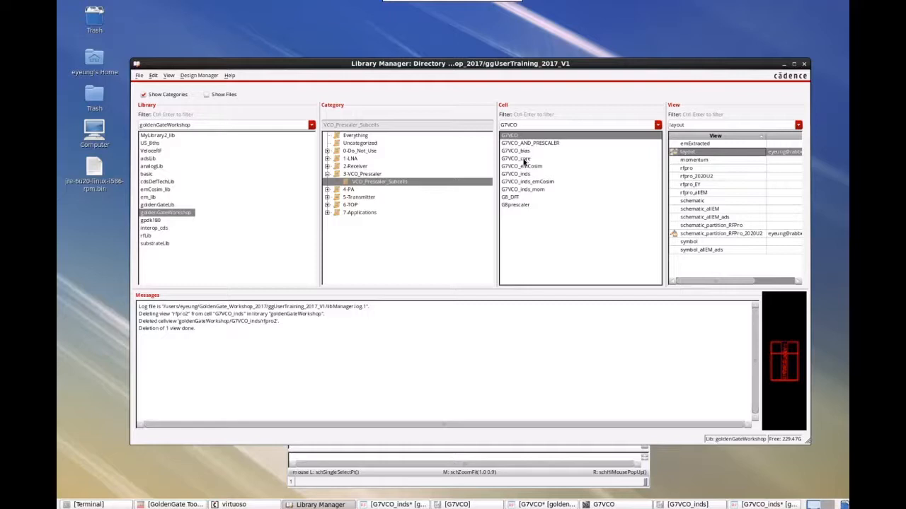
click(362, 173)
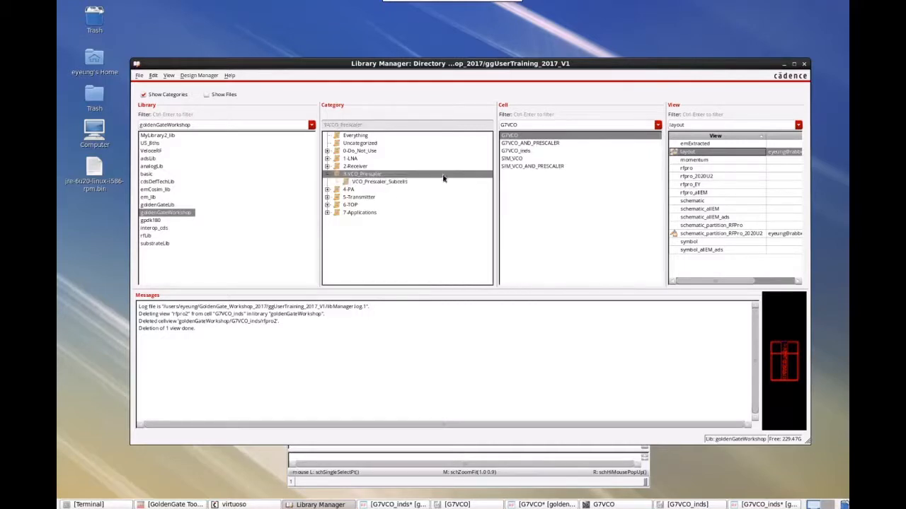
click(512, 159)
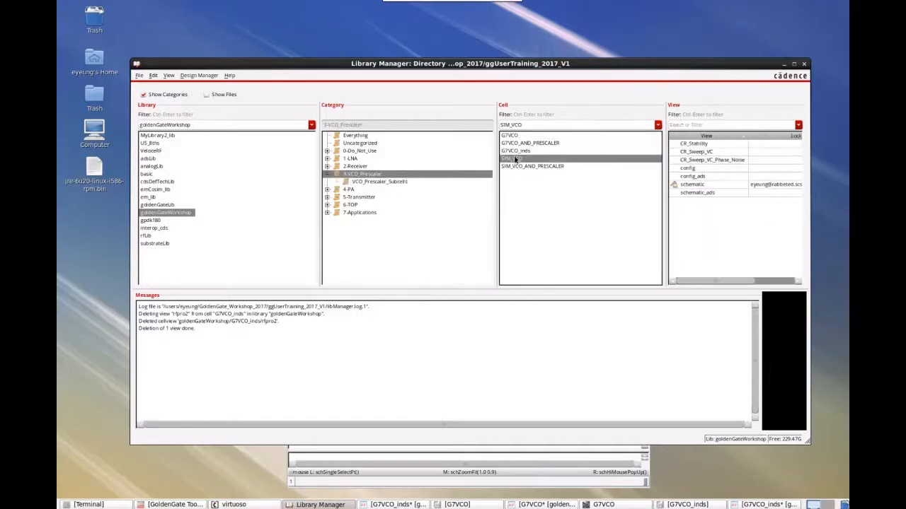
click(513, 158)
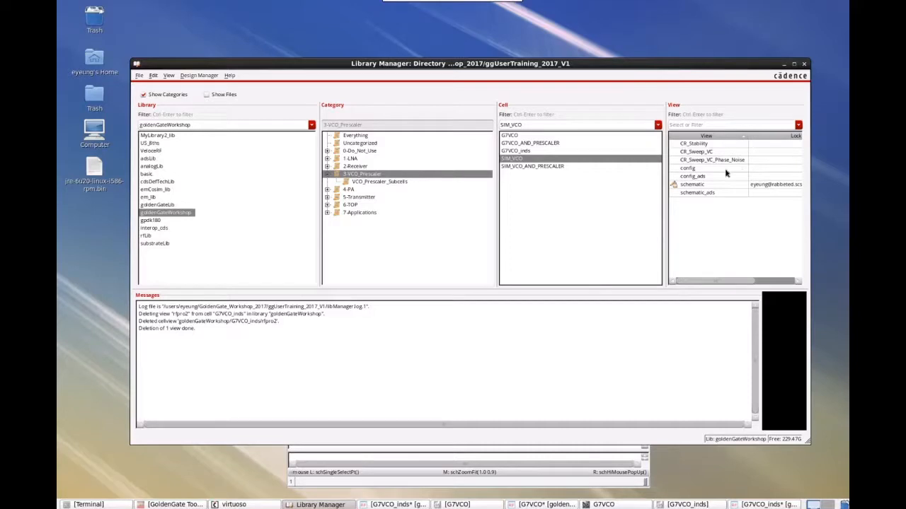
Choose Open on the config view to bring up the Open Configuration dialog
right_click(693, 169)
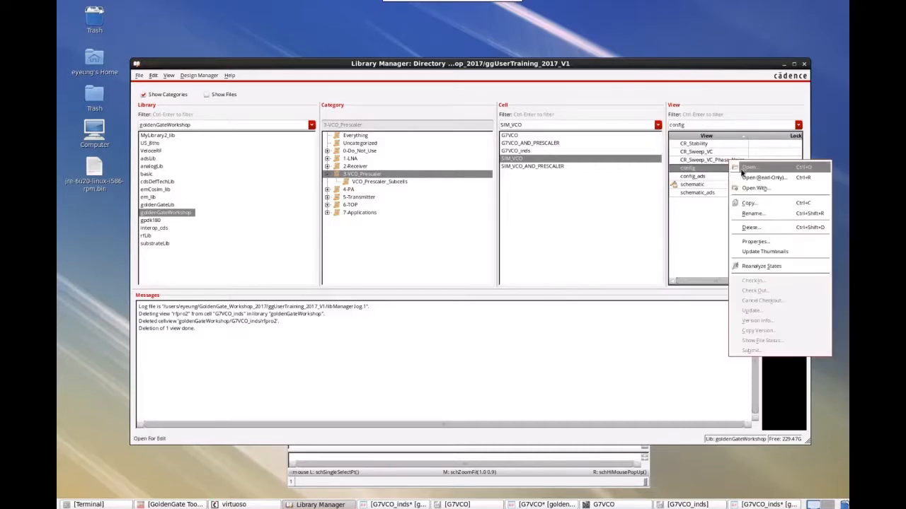
click(747, 167)
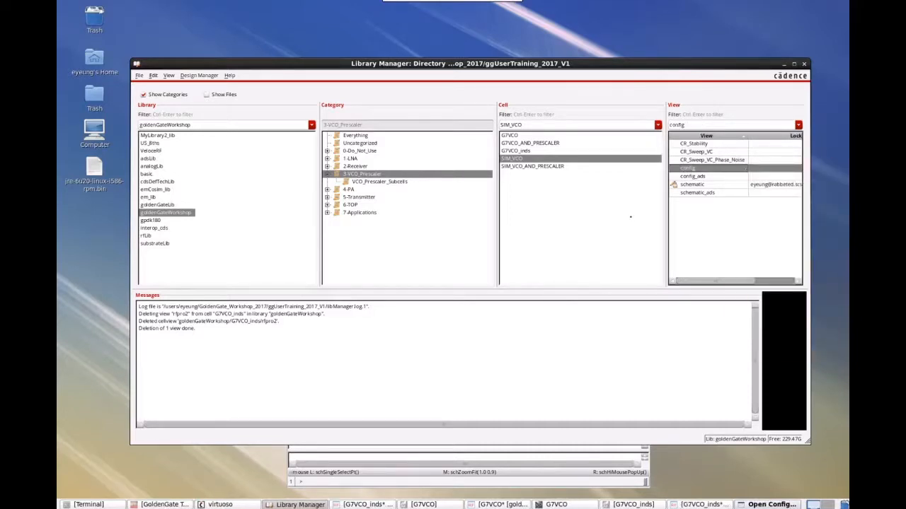
mouse_move(603, 220)
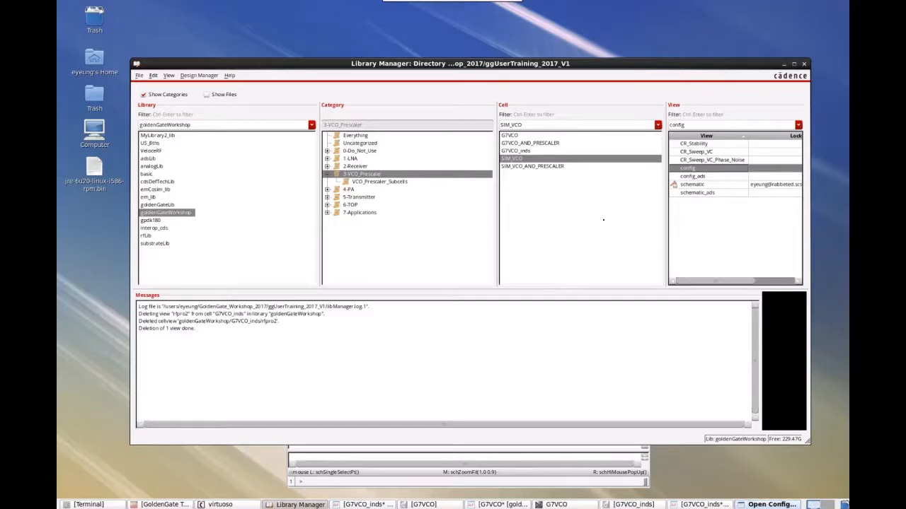
mouse_move(445, 471)
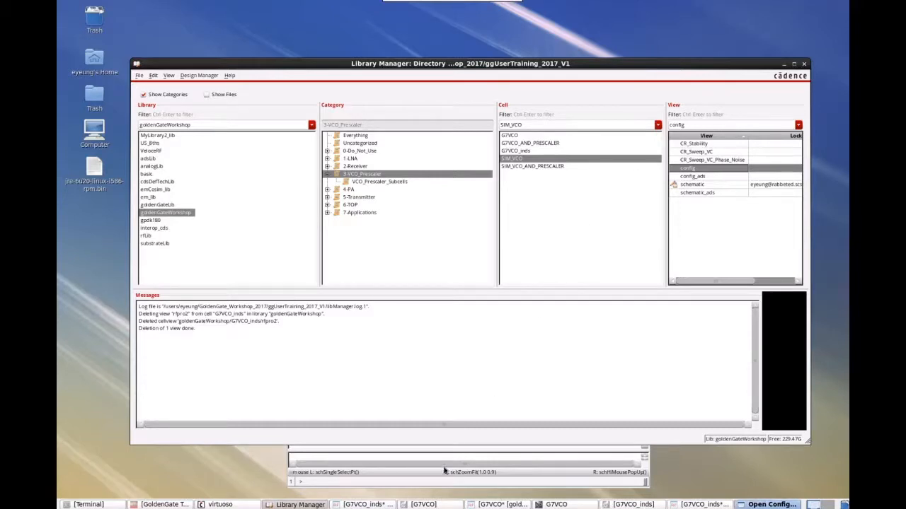
double_click(688, 159)
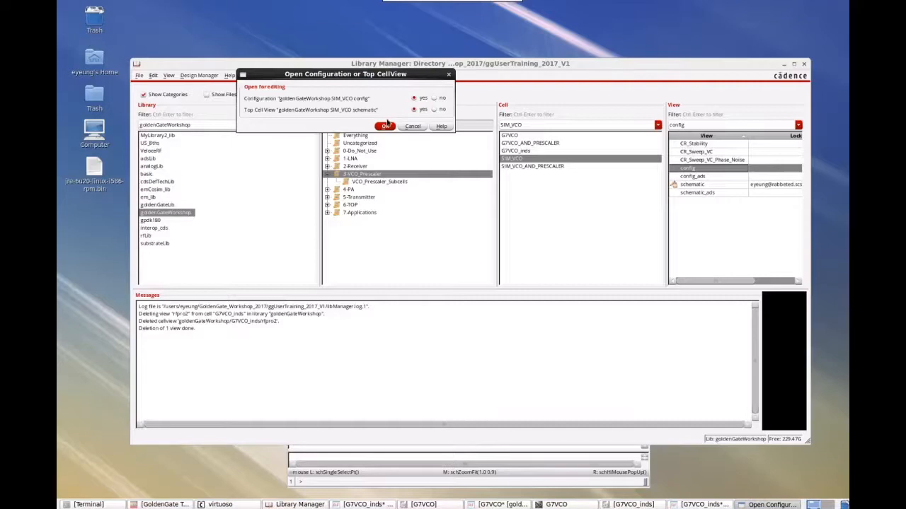
Confirm Open Configuration so SIM_VCO loads with G7VCO bound to schematic_partition_RFPro_2020U2
click(385, 126)
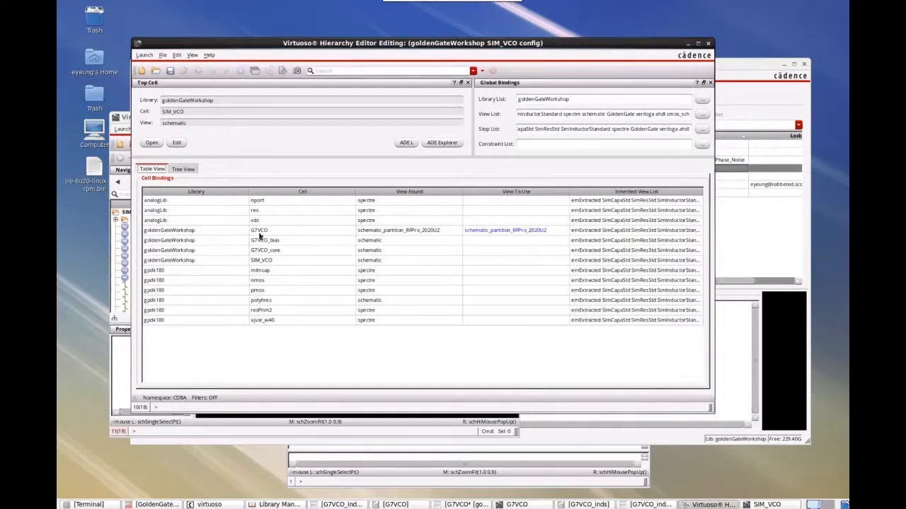
mouse_move(492, 229)
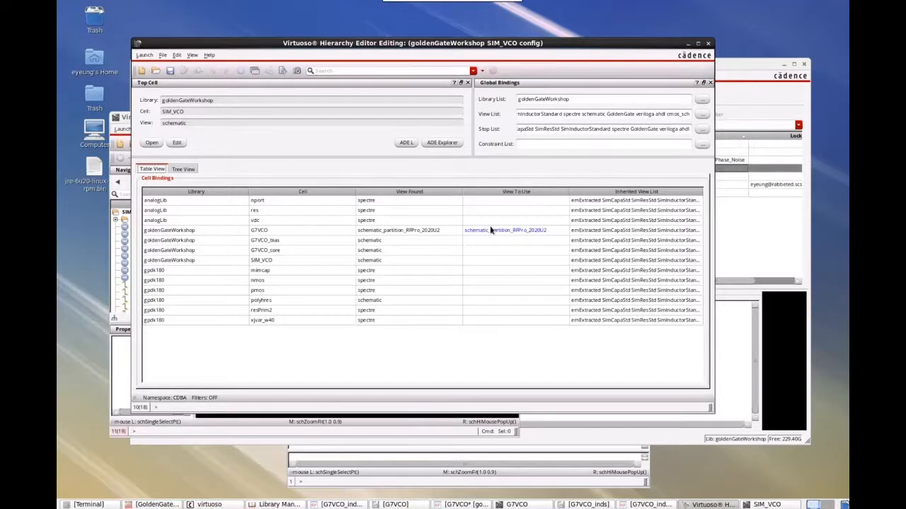
mouse_move(540, 232)
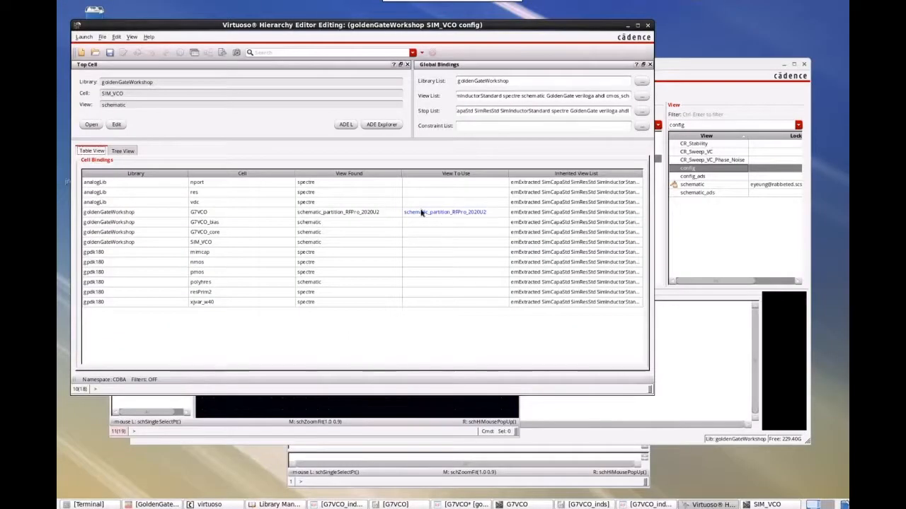
mouse_move(495, 214)
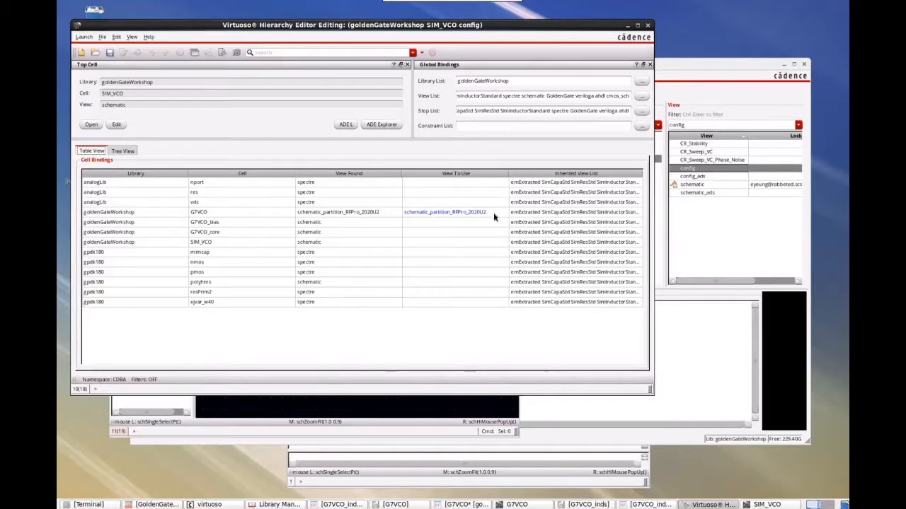
mouse_move(493, 218)
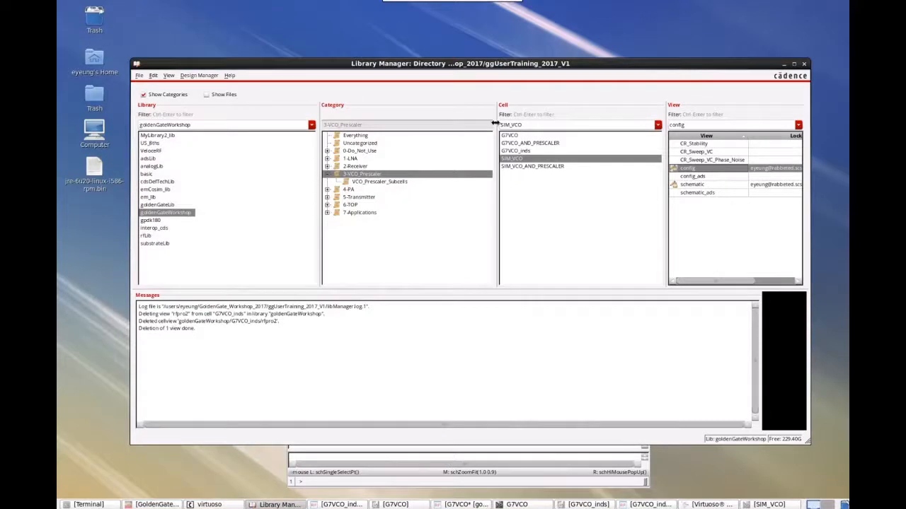
mouse_move(782, 79)
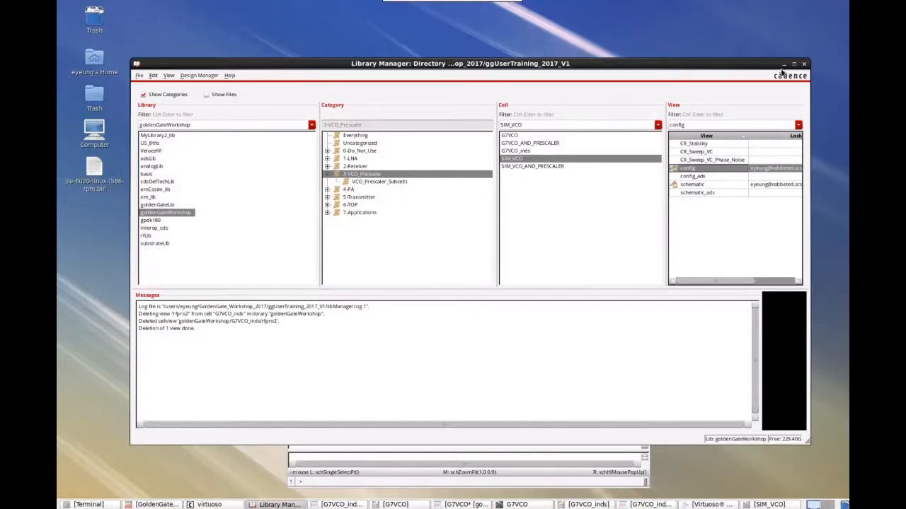
mouse_move(790, 68)
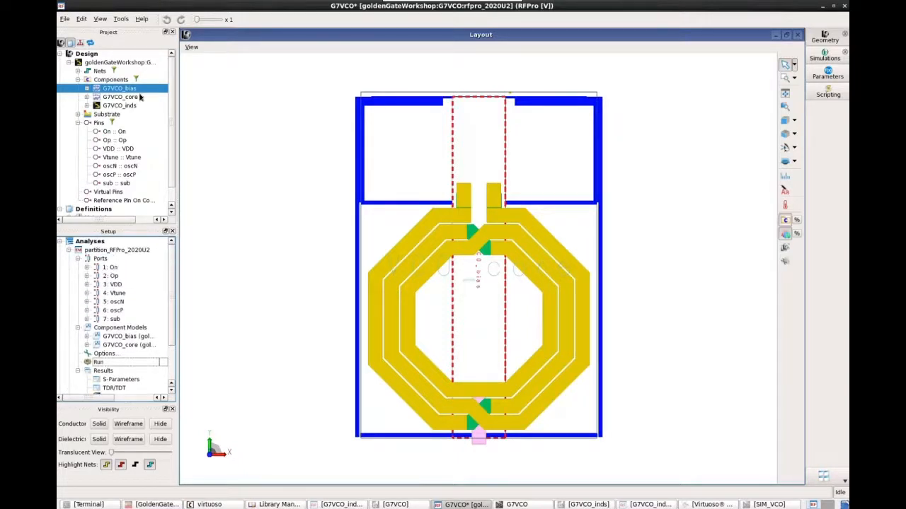
mouse_move(139, 97)
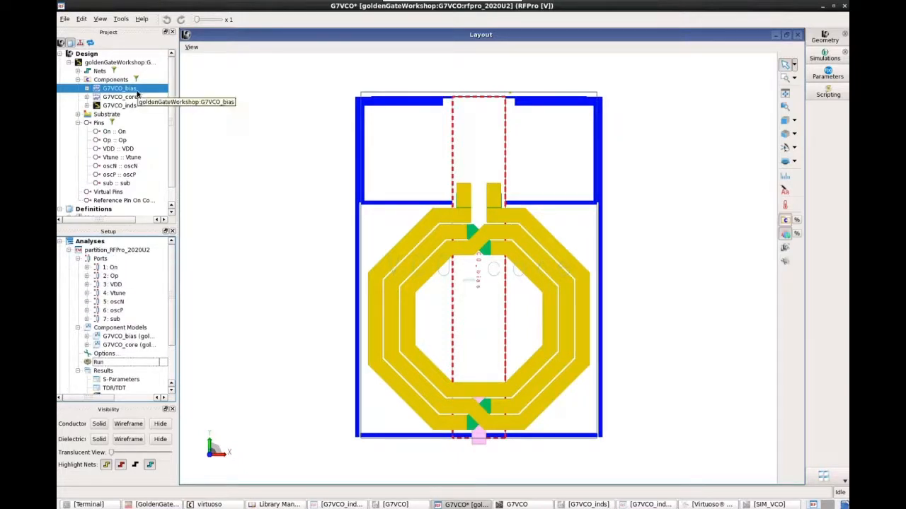